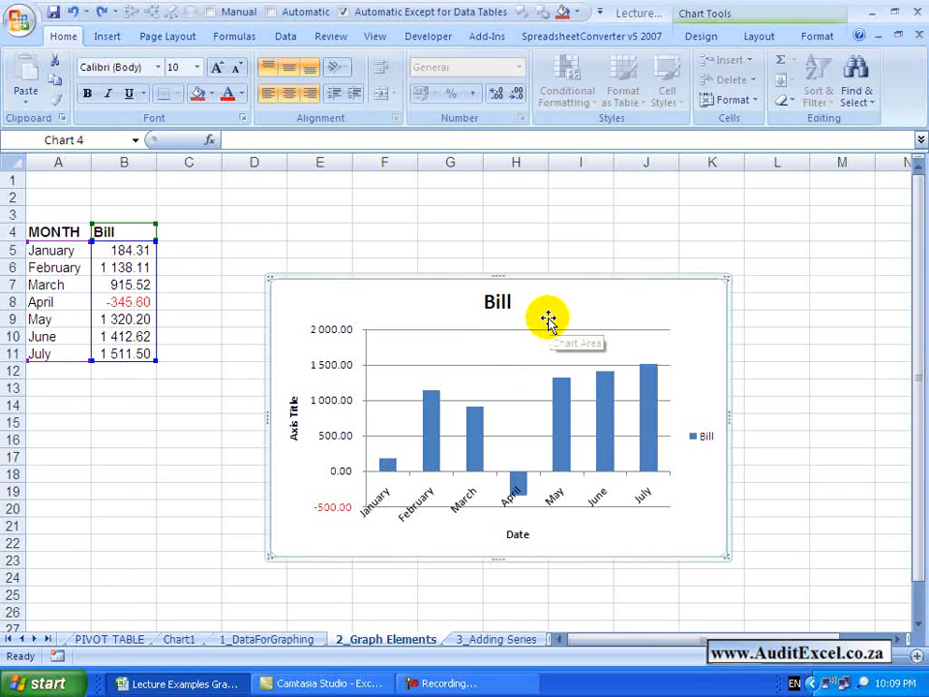
pyautogui.moveTo(546, 389)
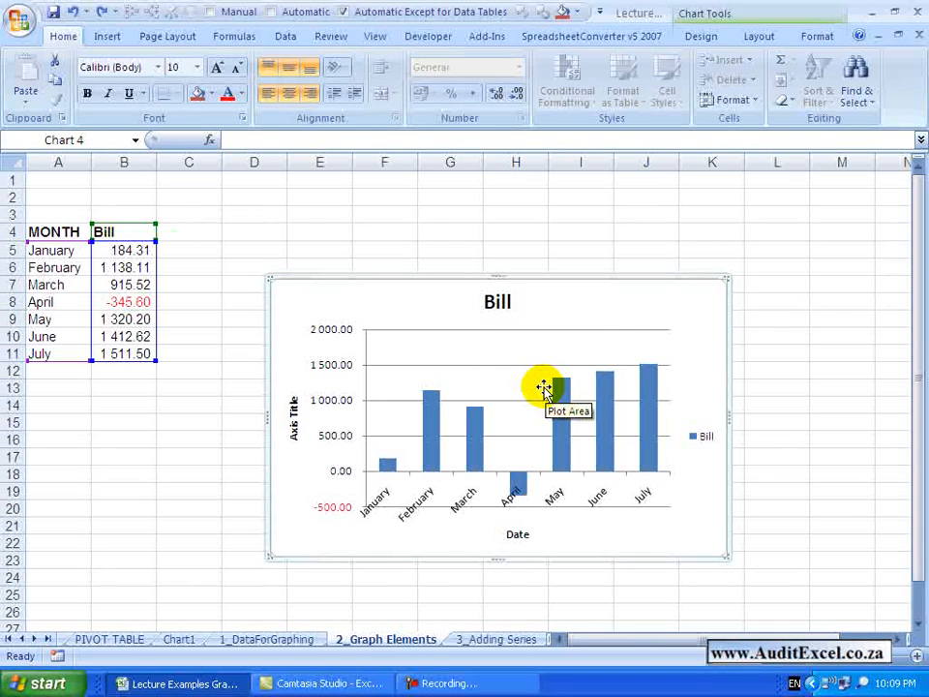
pyautogui.moveTo(639, 302)
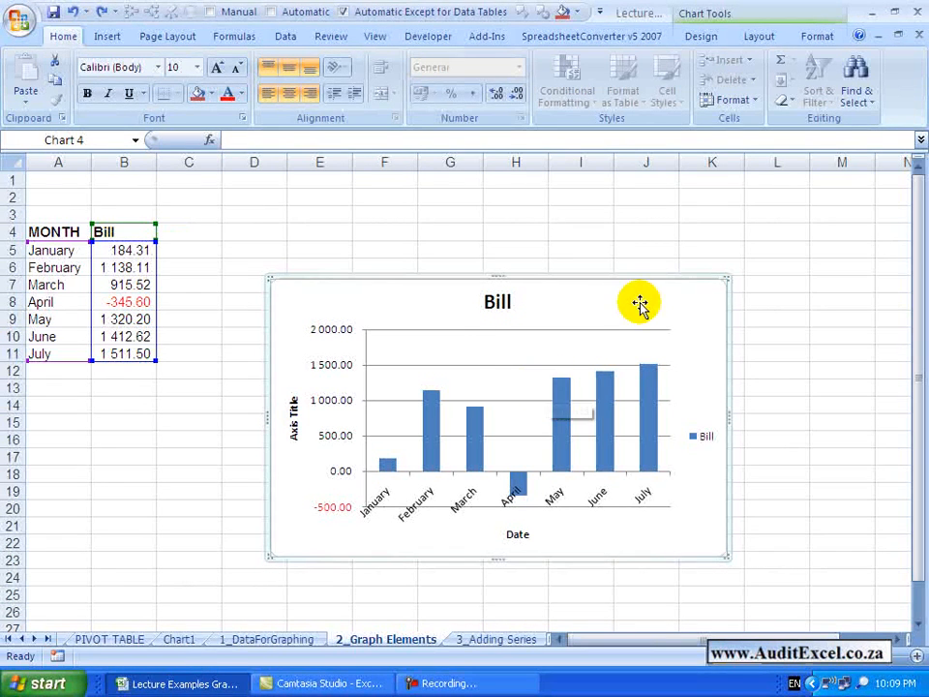
pyautogui.moveTo(561, 294)
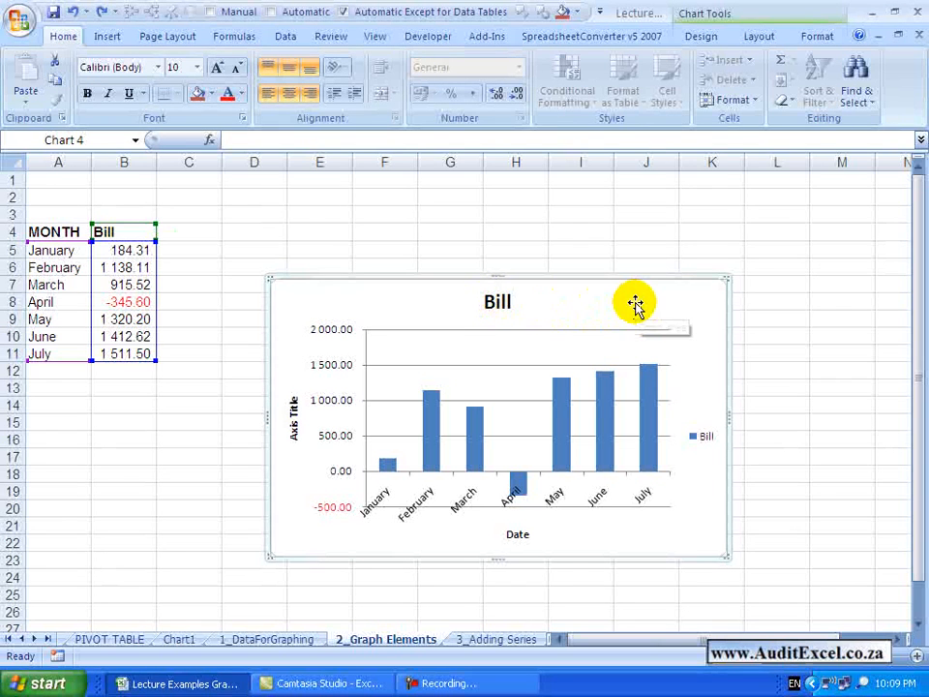
pyautogui.moveTo(623, 333)
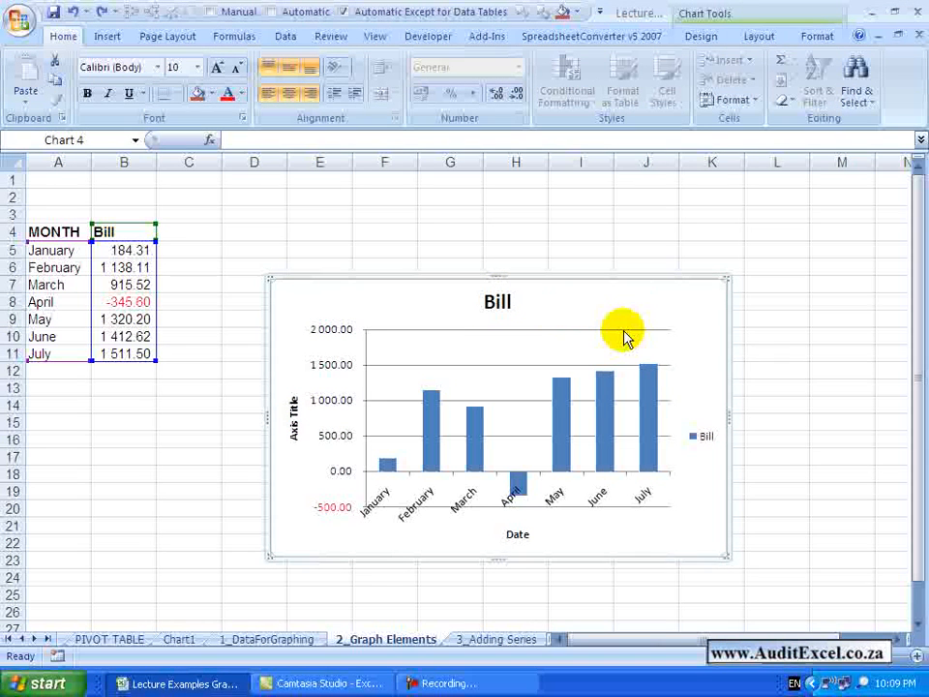
pyautogui.moveTo(623, 333)
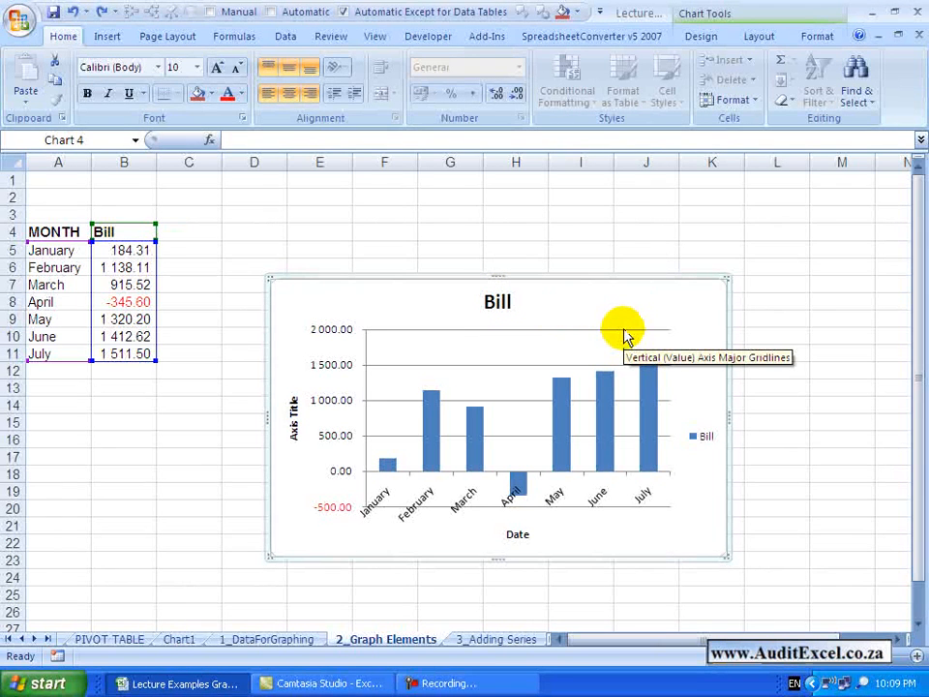
pyautogui.moveTo(590, 326)
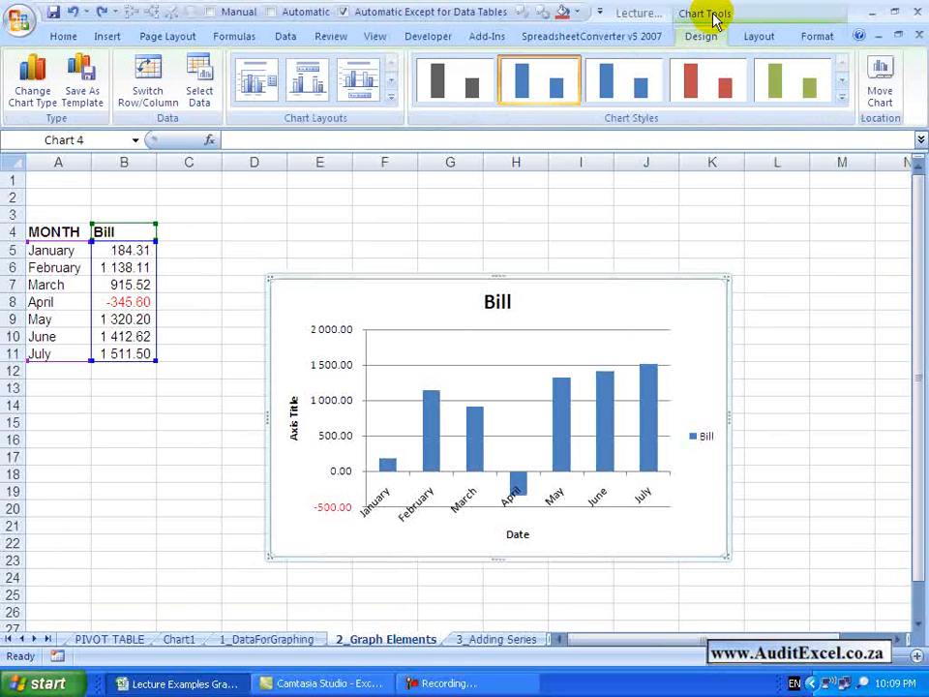
# Step: Show the Chart Tools Layout options and bring up the chart area's context menu
pyautogui.click(759, 35)
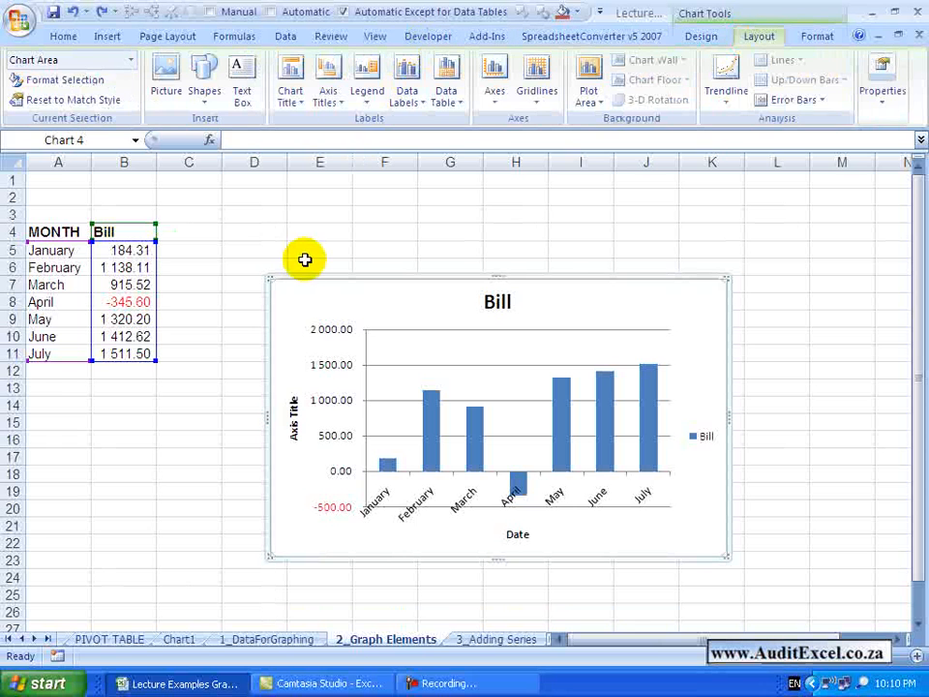
pyautogui.moveTo(127, 60)
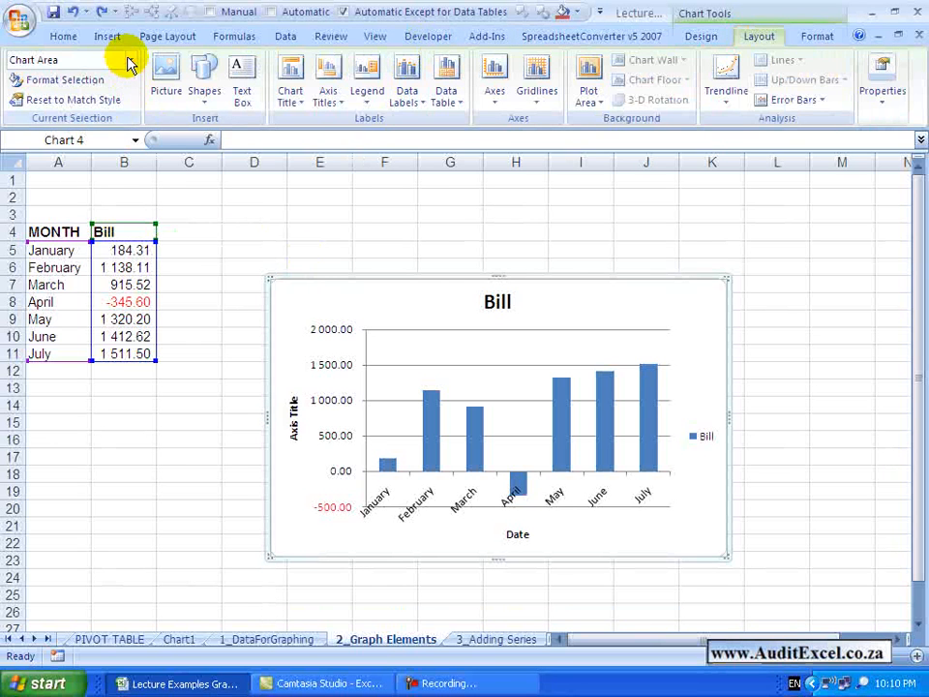
pyautogui.moveTo(441, 398)
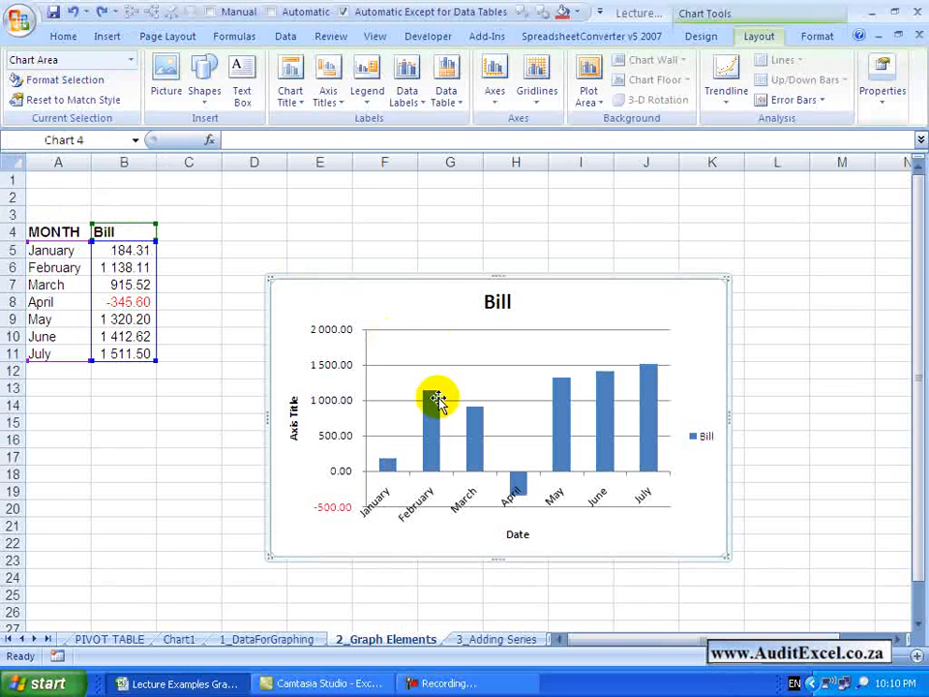
pyautogui.moveTo(333, 366)
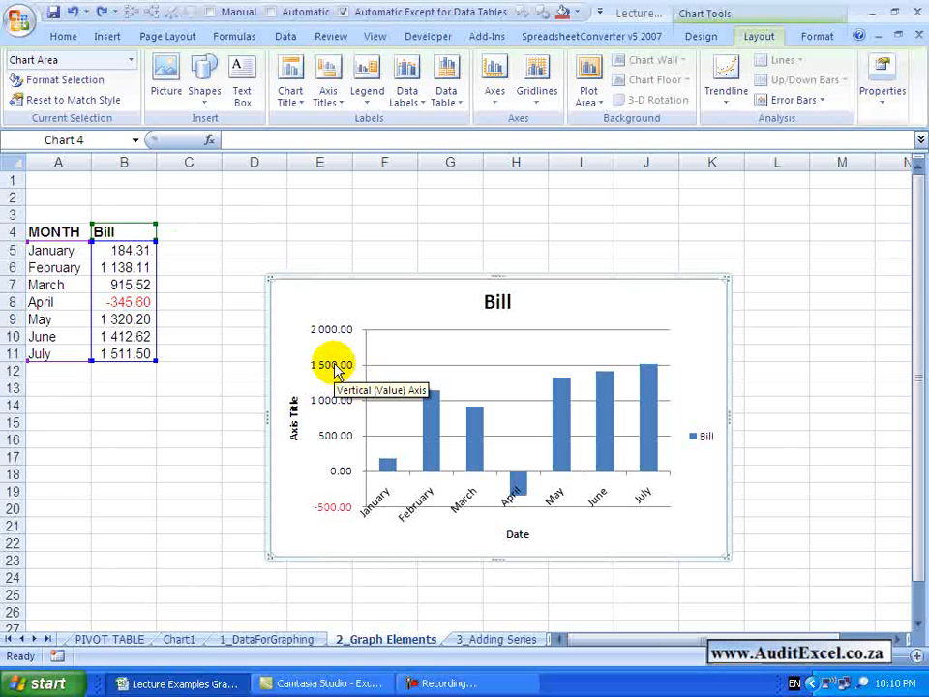
pyautogui.moveTo(534, 379)
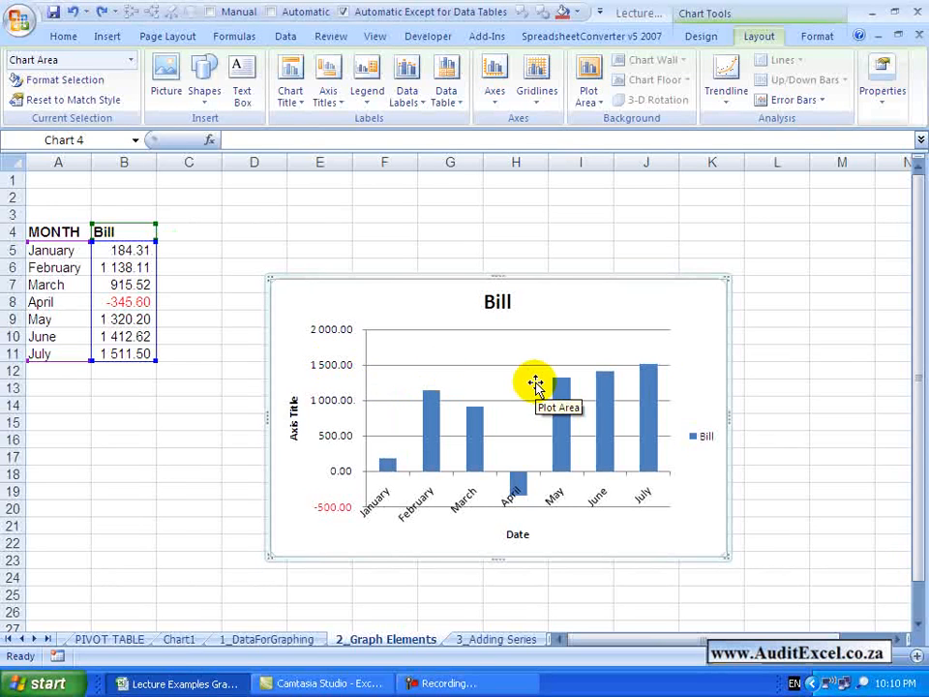
pyautogui.moveTo(674, 397)
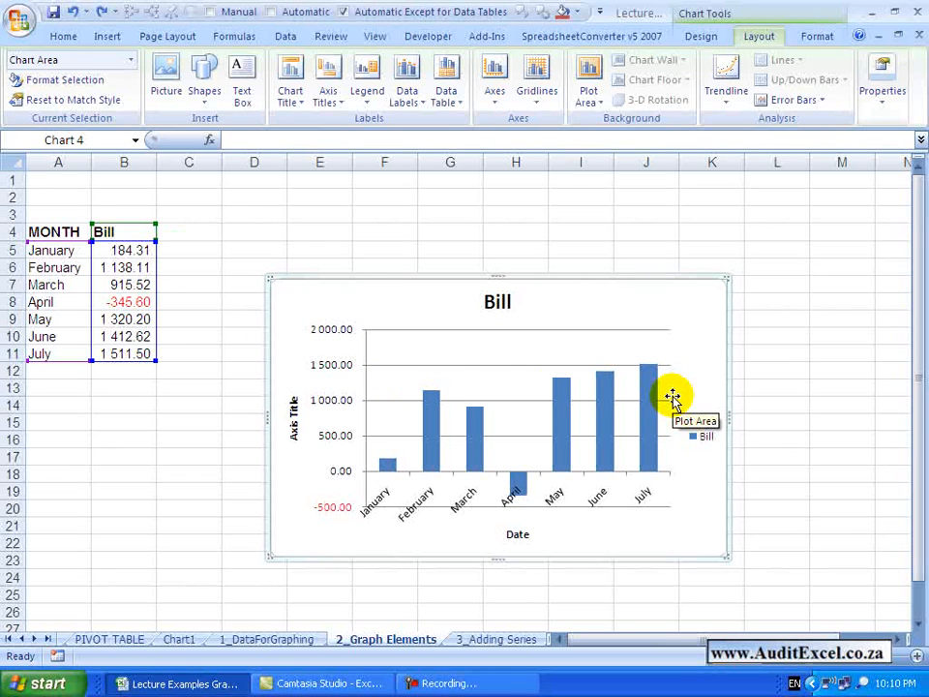
pyautogui.moveTo(658, 298)
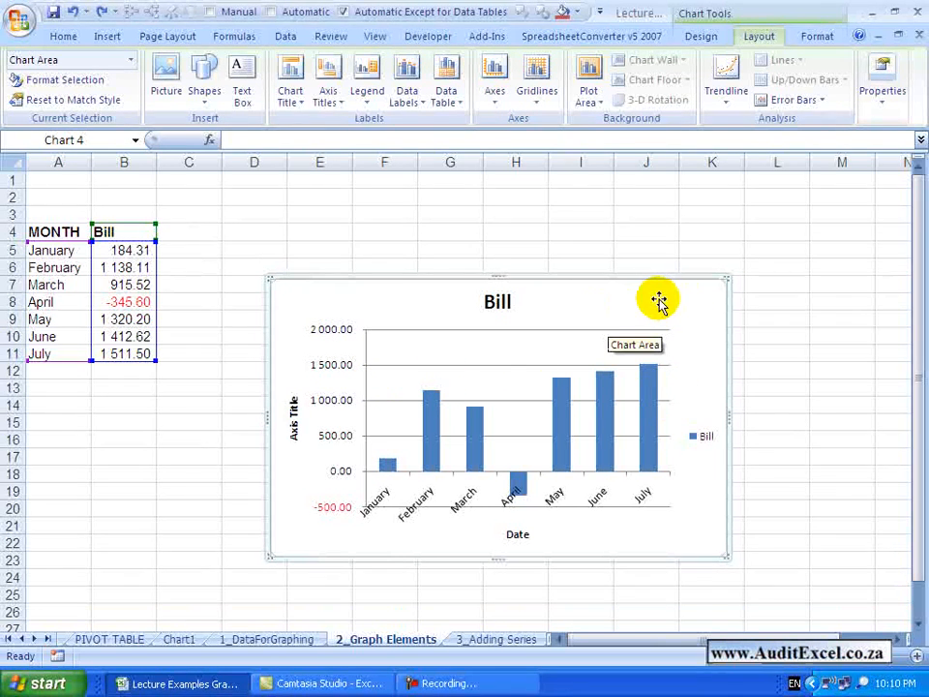
pyautogui.moveTo(636, 298)
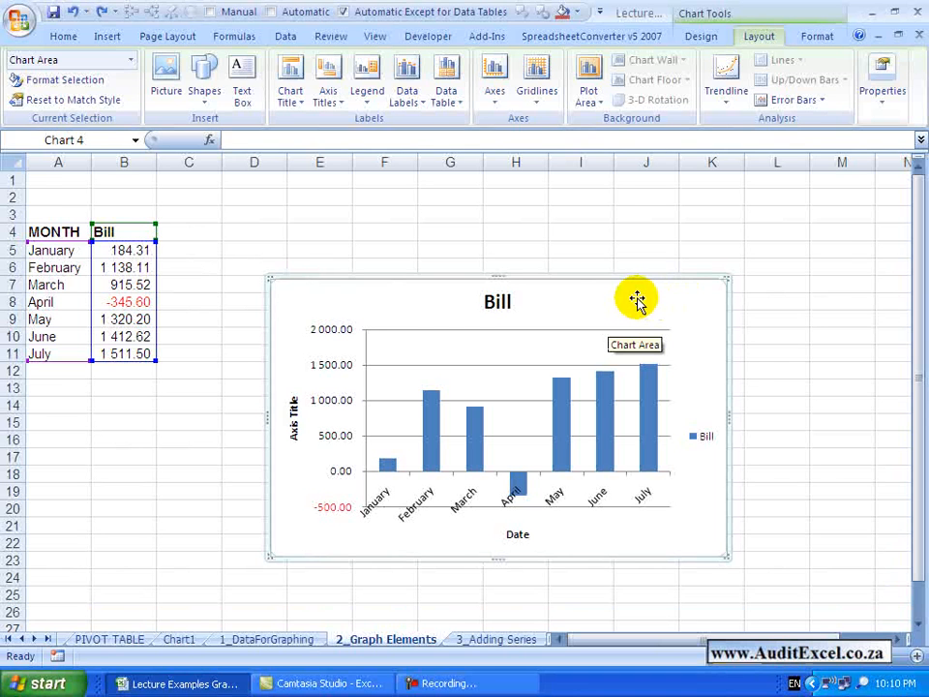
pyautogui.rightClick(637, 298)
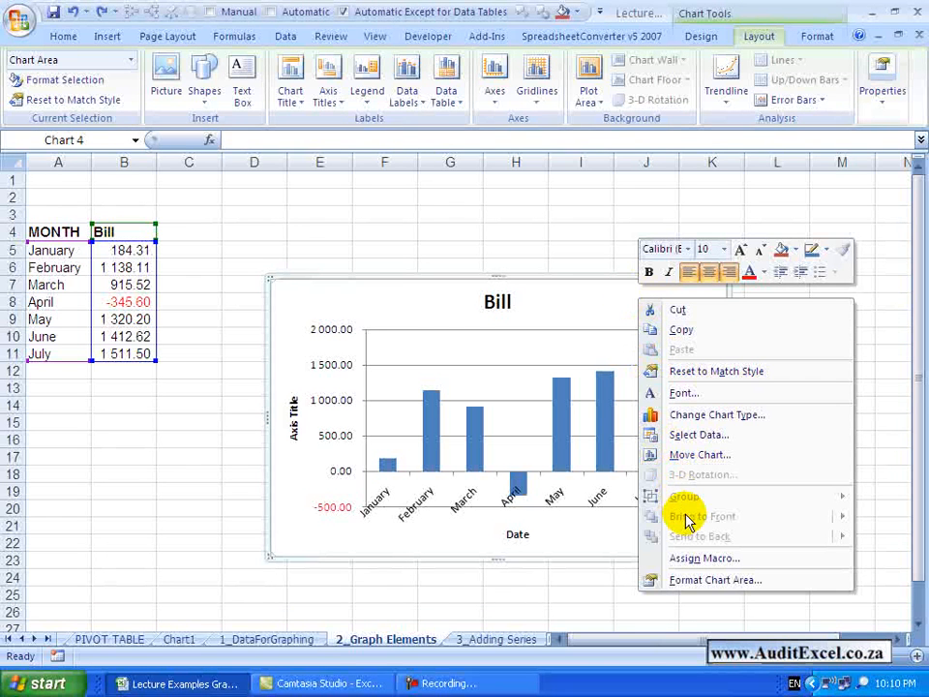
pyautogui.moveTo(695, 581)
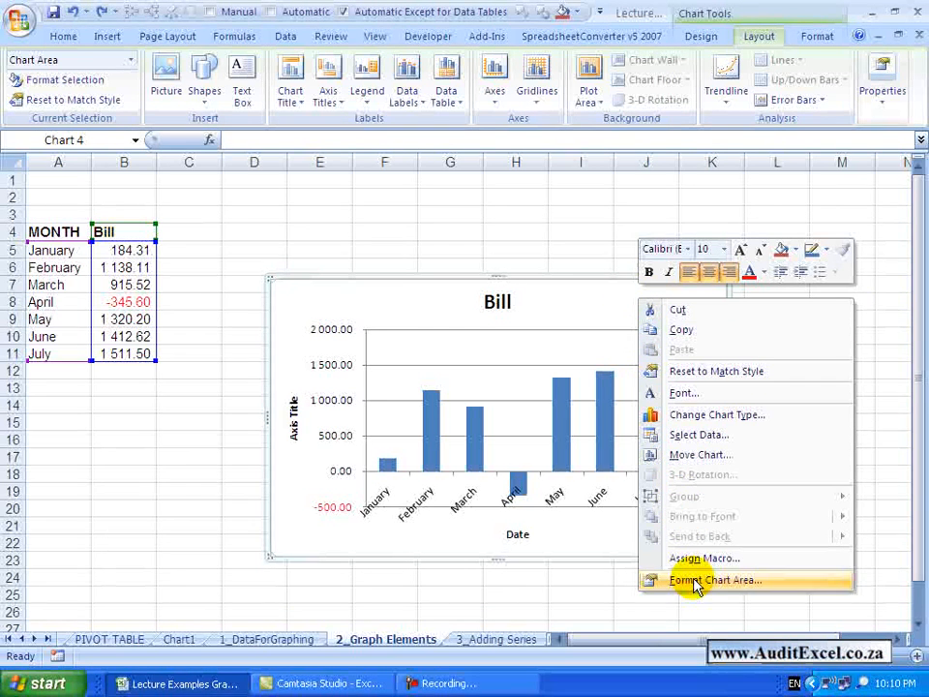
pyautogui.moveTo(706, 584)
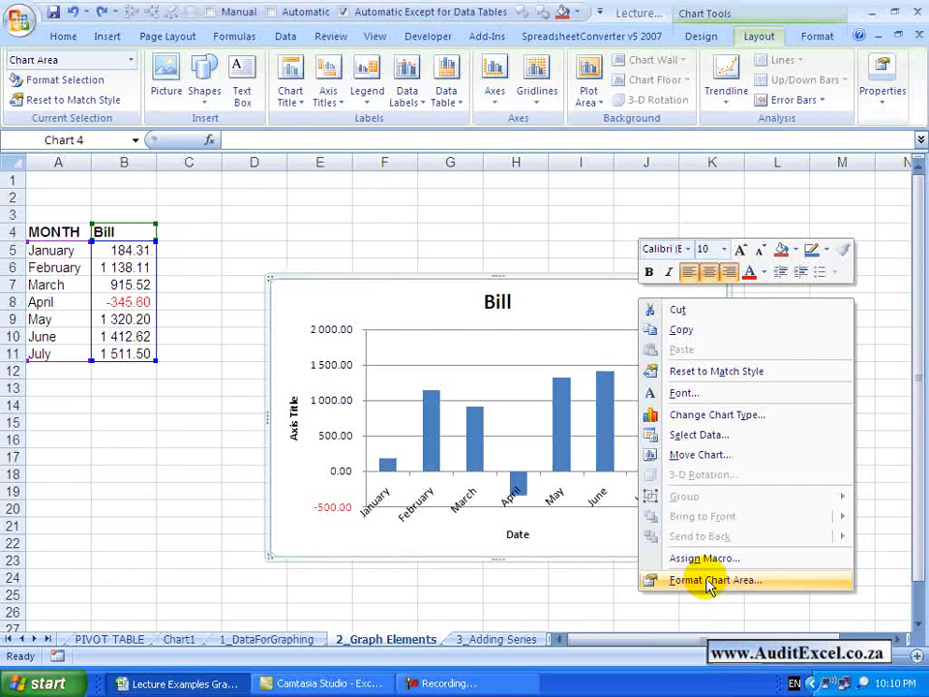
# Step: In Format Chart Area, try No fill, Solid, Gradient and Picture/texture fill, then return to Automatic
pyautogui.click(717, 581)
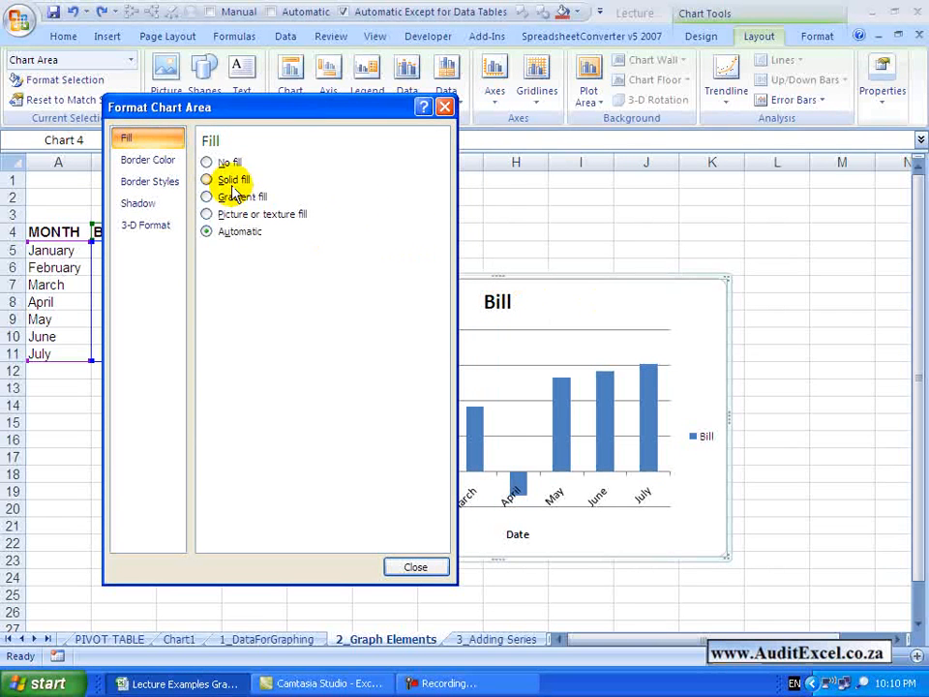
pyautogui.click(205, 163)
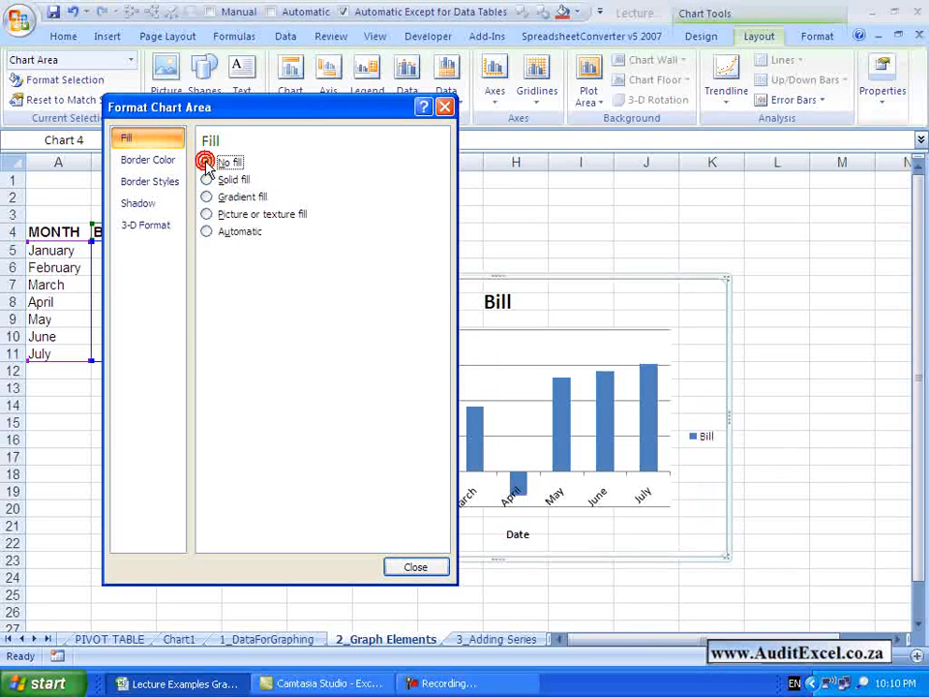
pyautogui.moveTo(550, 298)
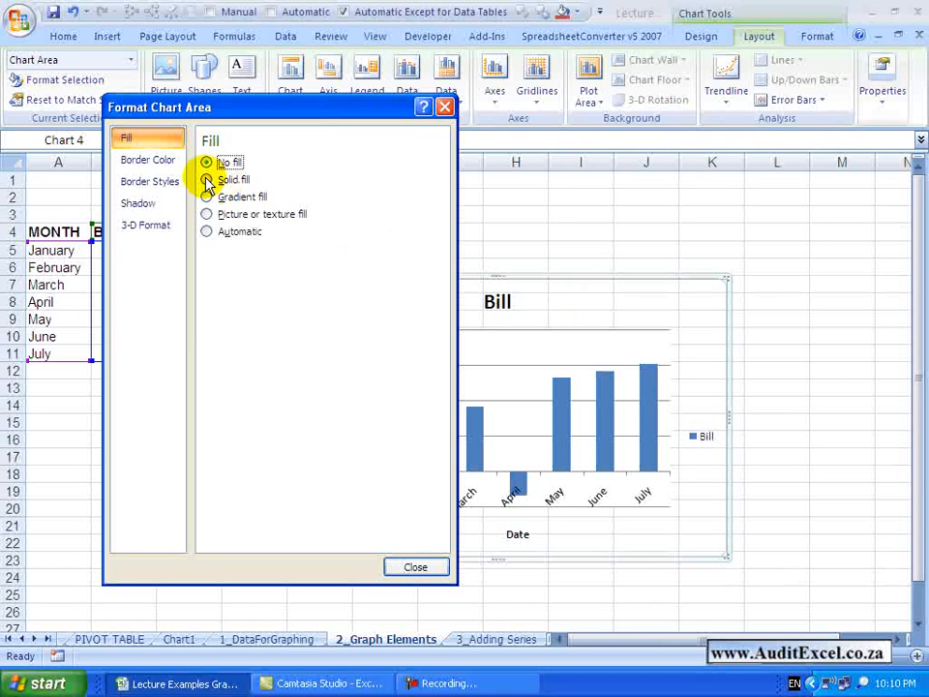
pyautogui.click(208, 180)
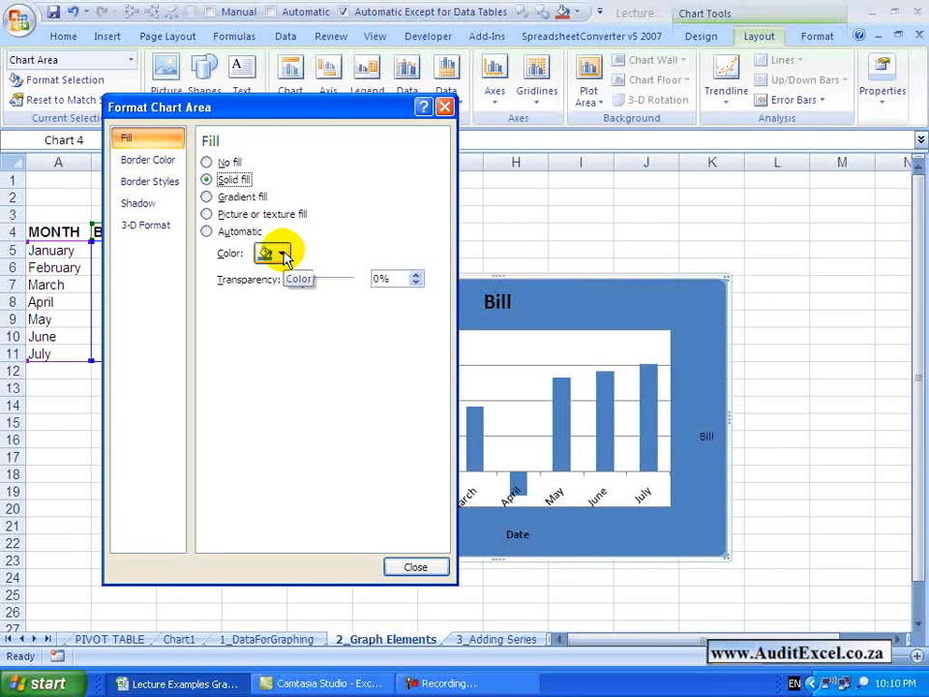
pyautogui.moveTo(294, 213)
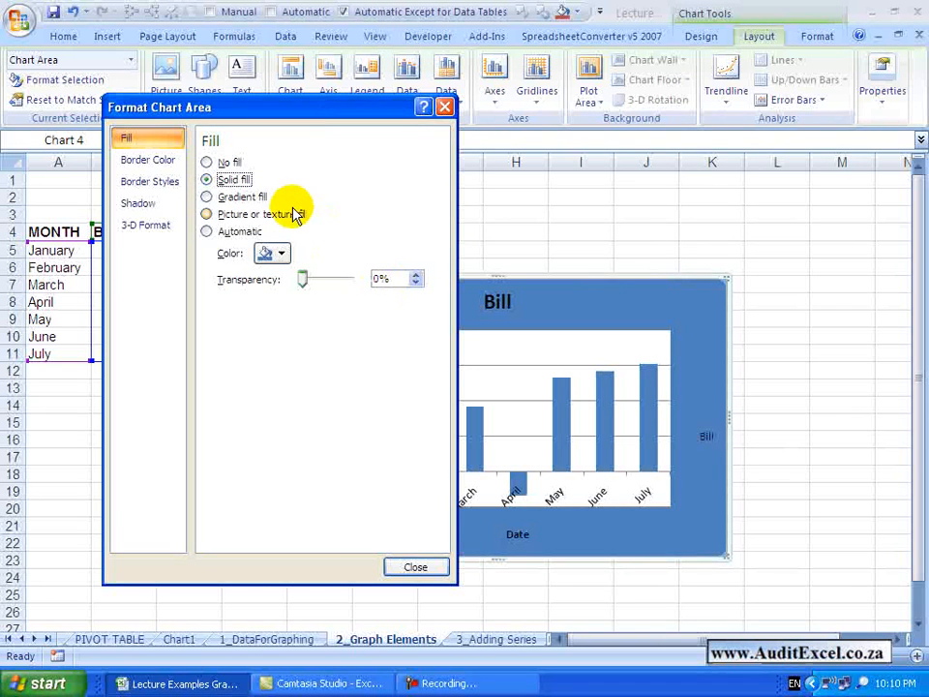
pyautogui.click(205, 198)
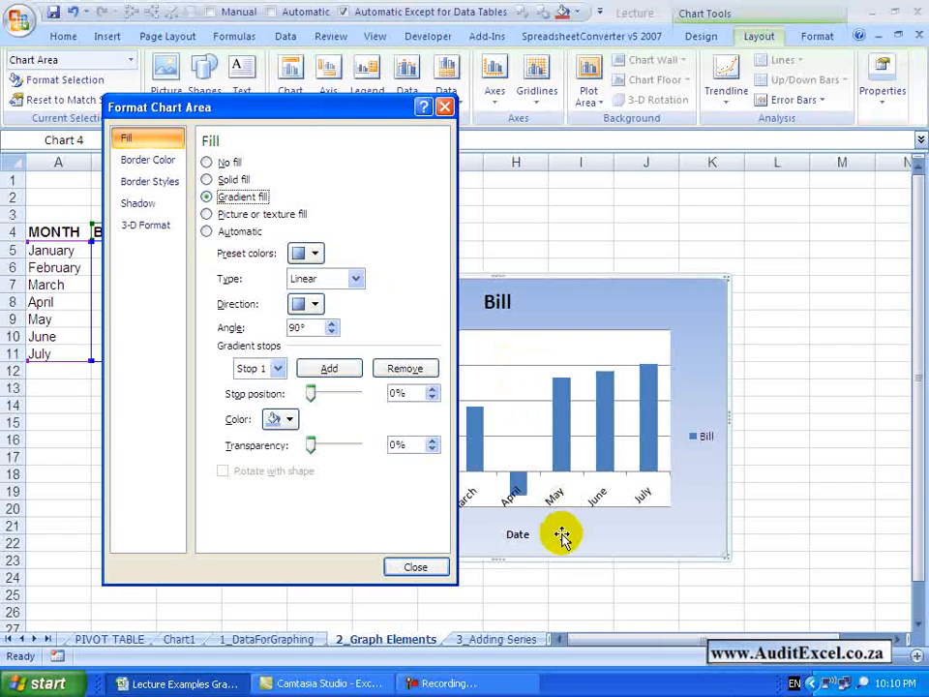
pyautogui.moveTo(417, 269)
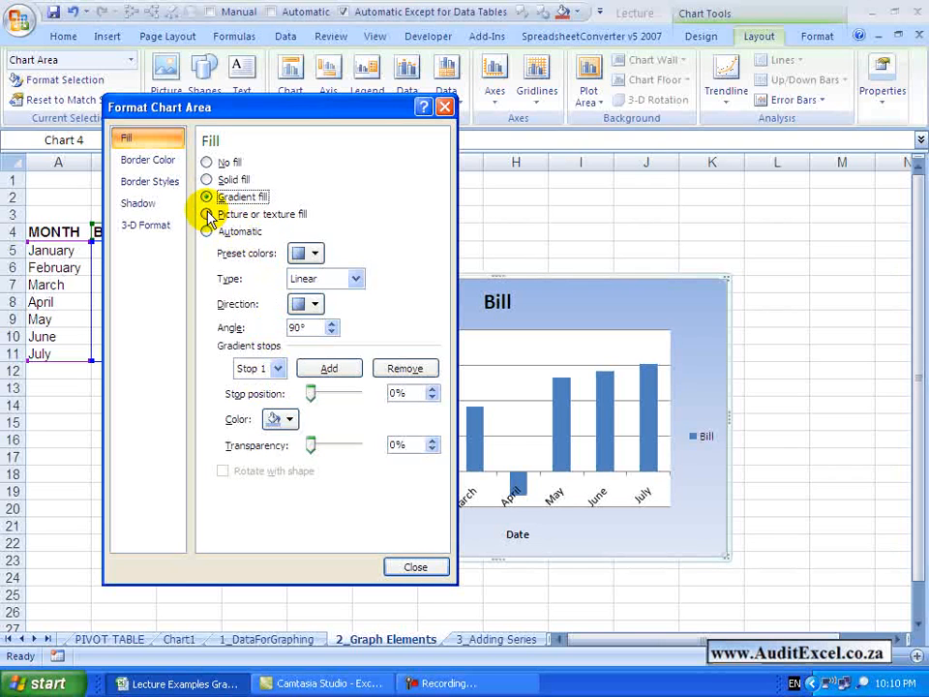
pyautogui.click(206, 213)
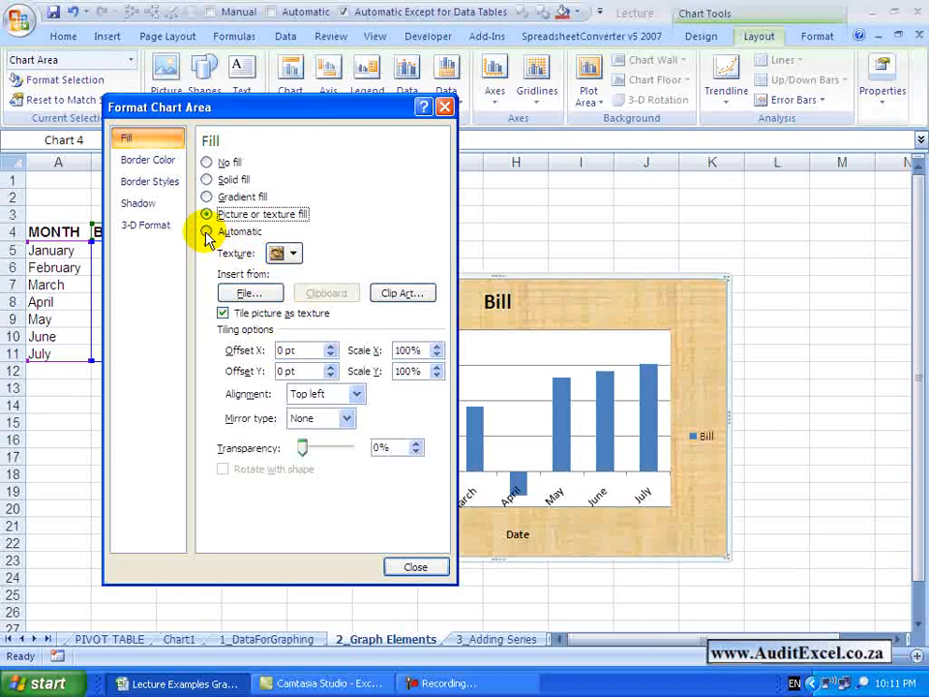
pyautogui.click(205, 233)
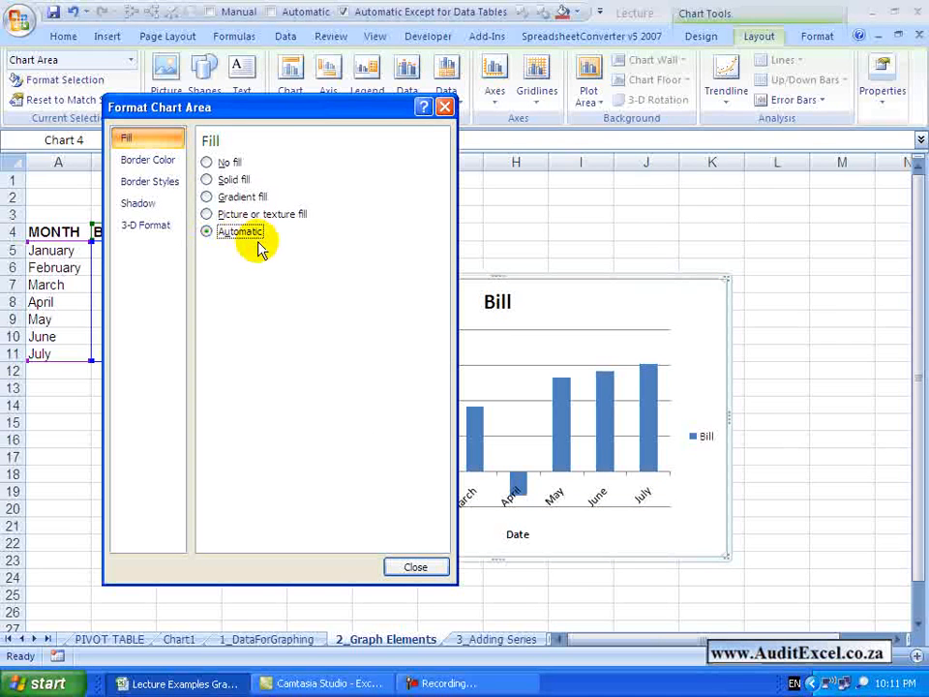
pyautogui.moveTo(143, 147)
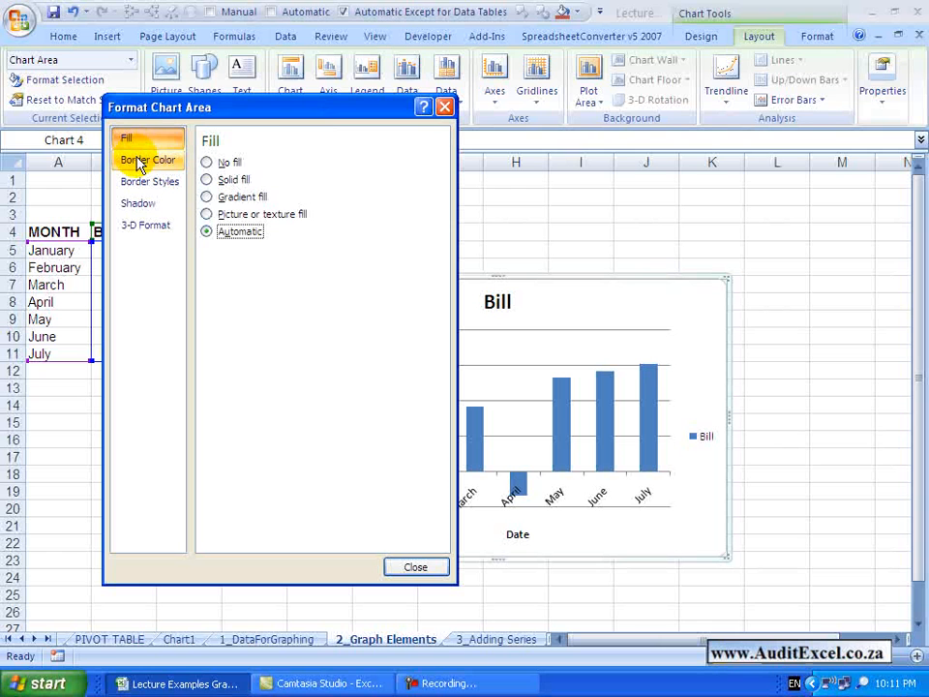
# Step: In Border Color, try No line then a solid red border line
pyautogui.click(147, 158)
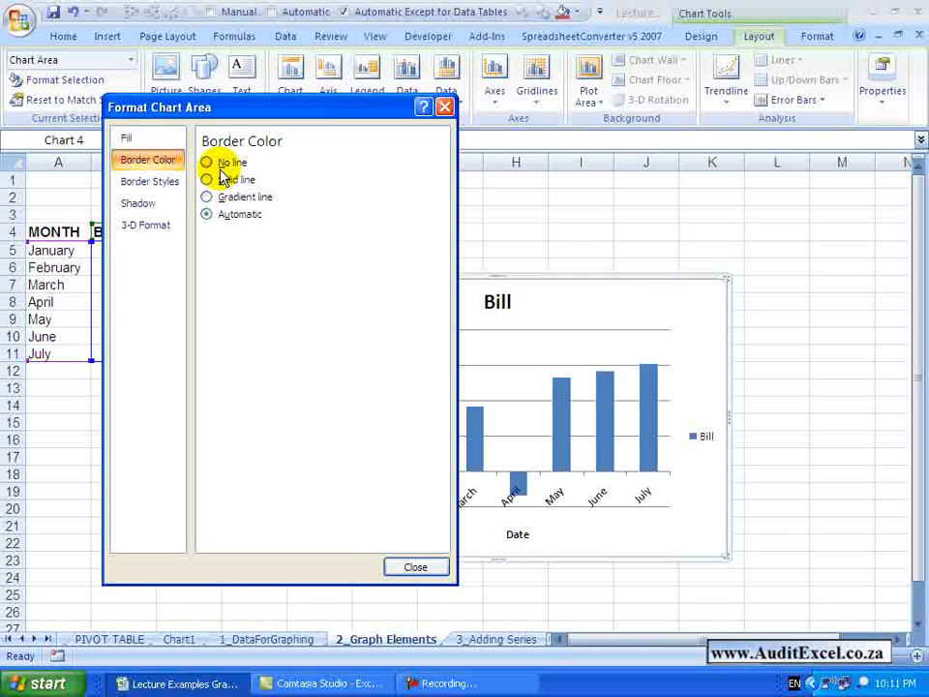
pyautogui.click(205, 163)
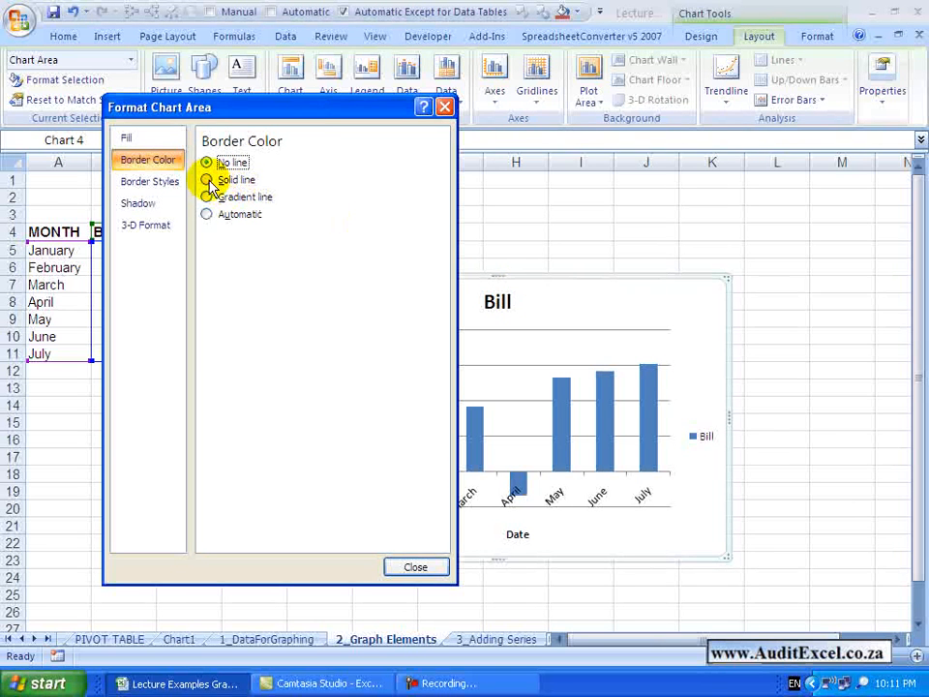
pyautogui.click(205, 178)
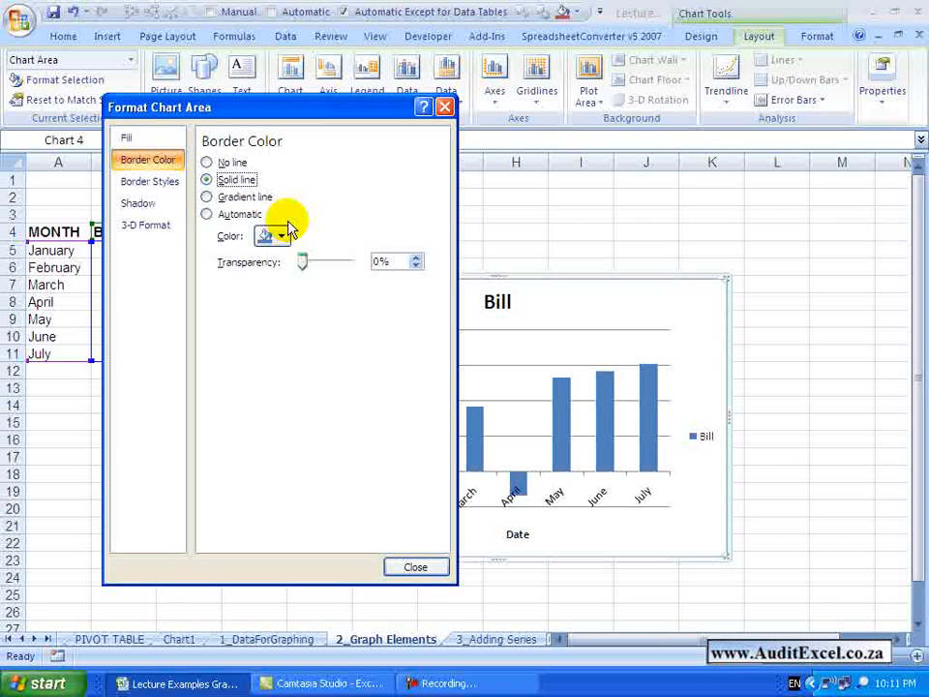
pyautogui.click(282, 236)
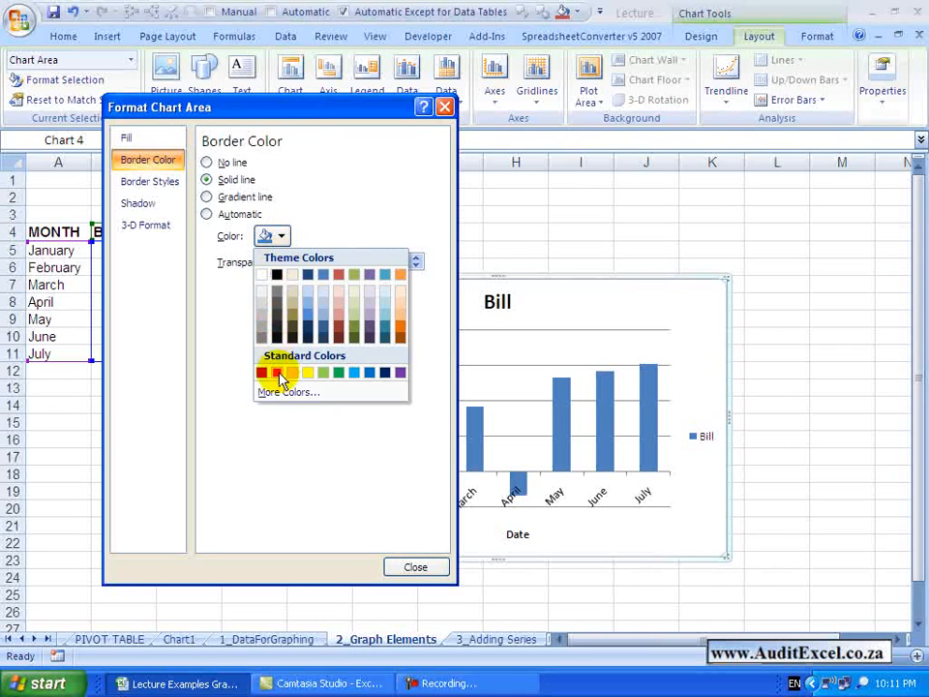
pyautogui.click(279, 373)
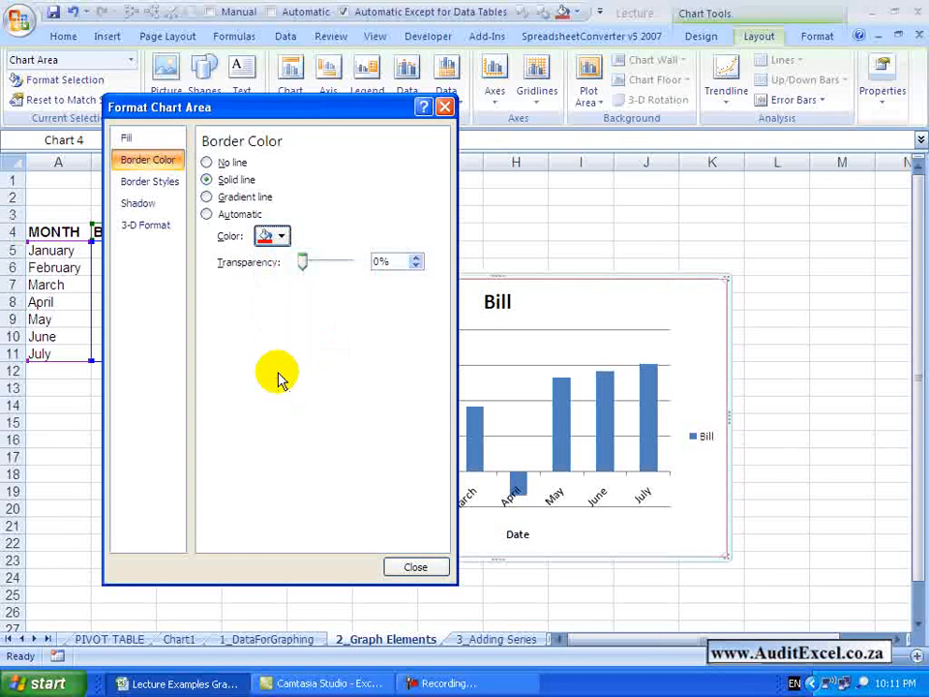
pyautogui.moveTo(255, 198)
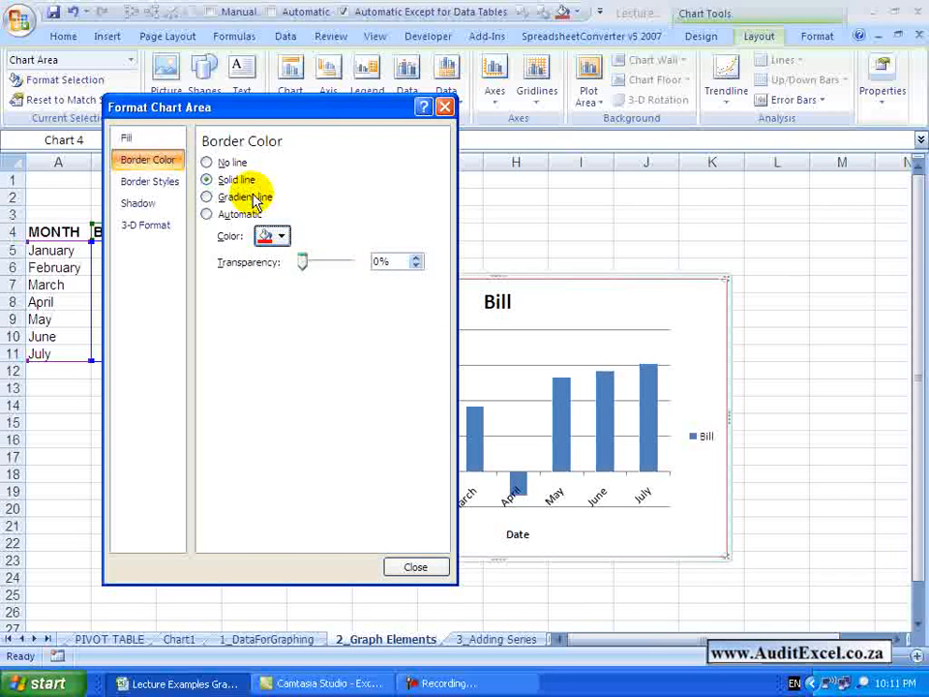
# Step: Try a gradient border line, then set the border colour back to Automatic
pyautogui.click(205, 197)
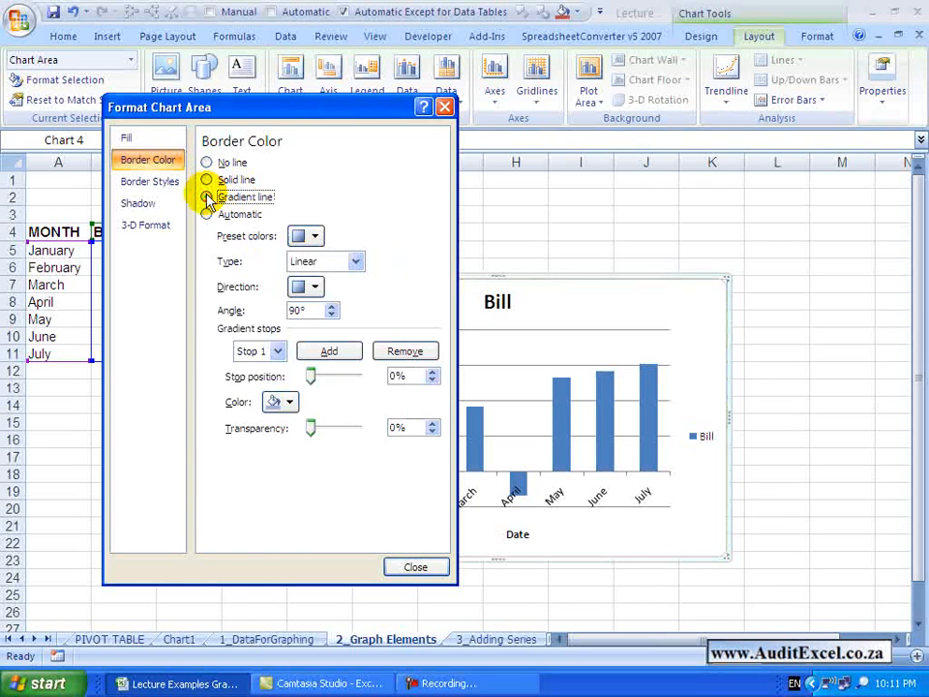
pyautogui.click(205, 198)
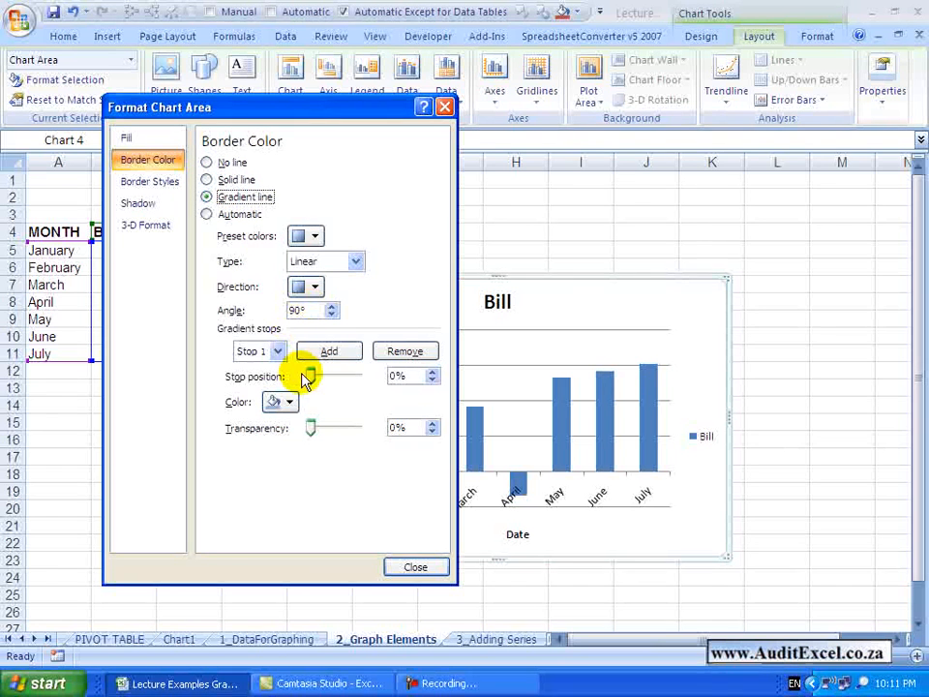
pyautogui.moveTo(211, 203)
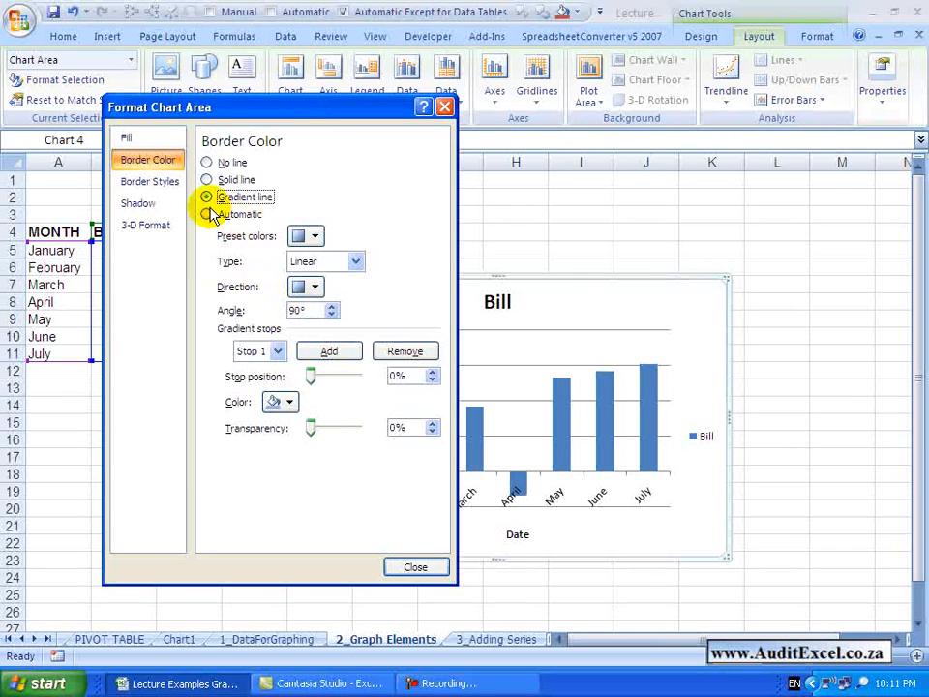
pyautogui.click(205, 213)
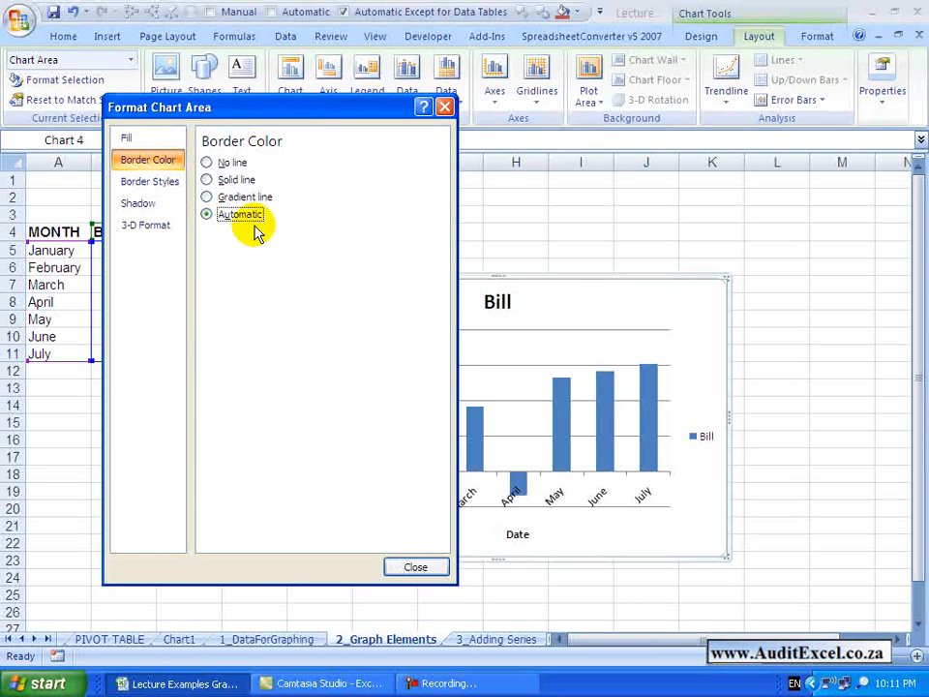
pyautogui.moveTo(149, 182)
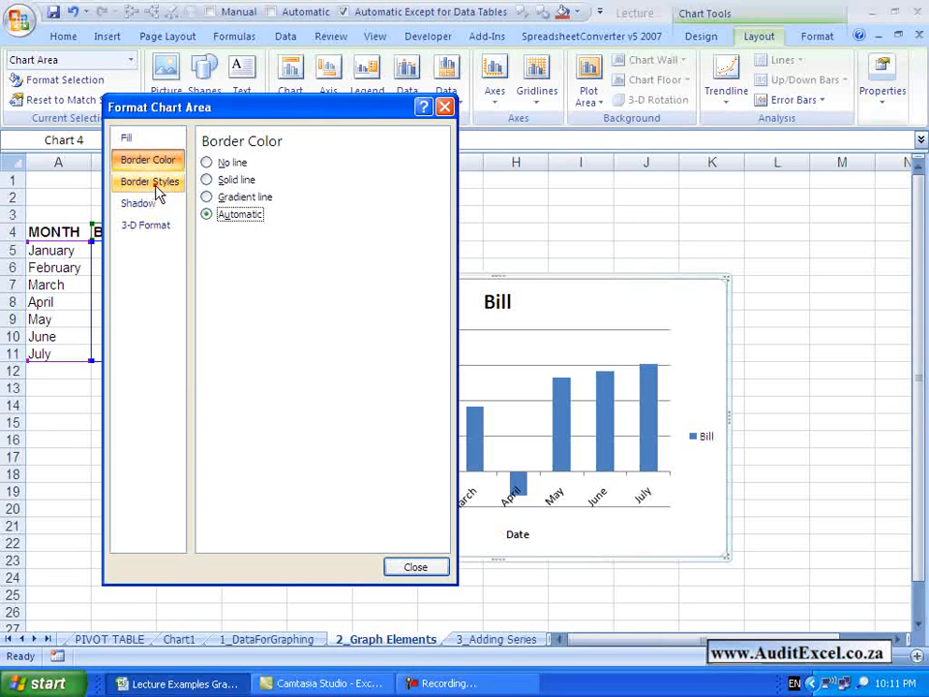
# Step: In Border Styles, raise the width to 5.75 pt and choose a dashed dash type
pyautogui.click(149, 182)
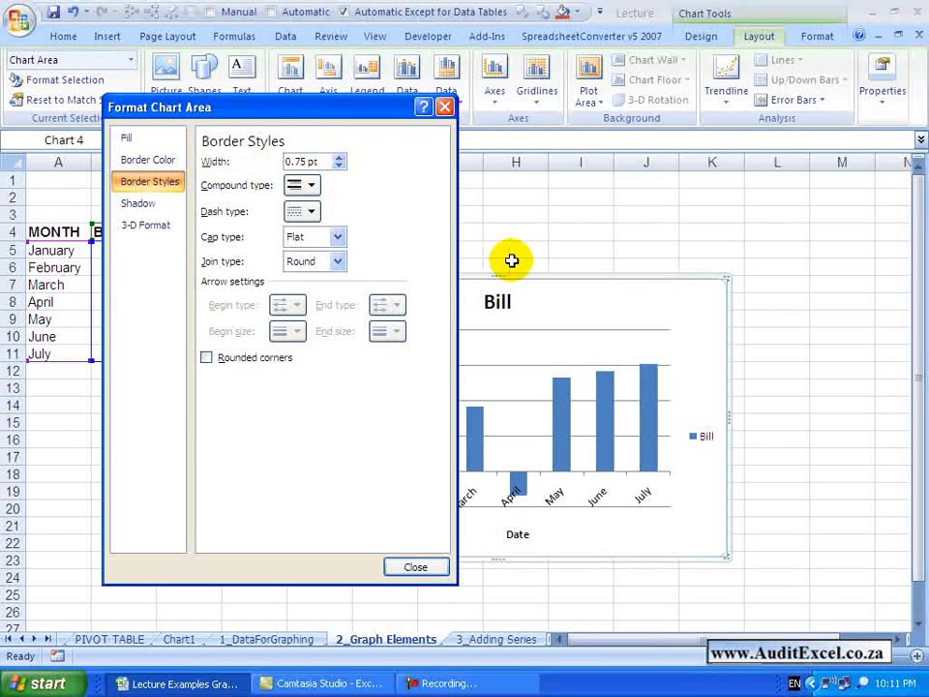
pyautogui.click(341, 157)
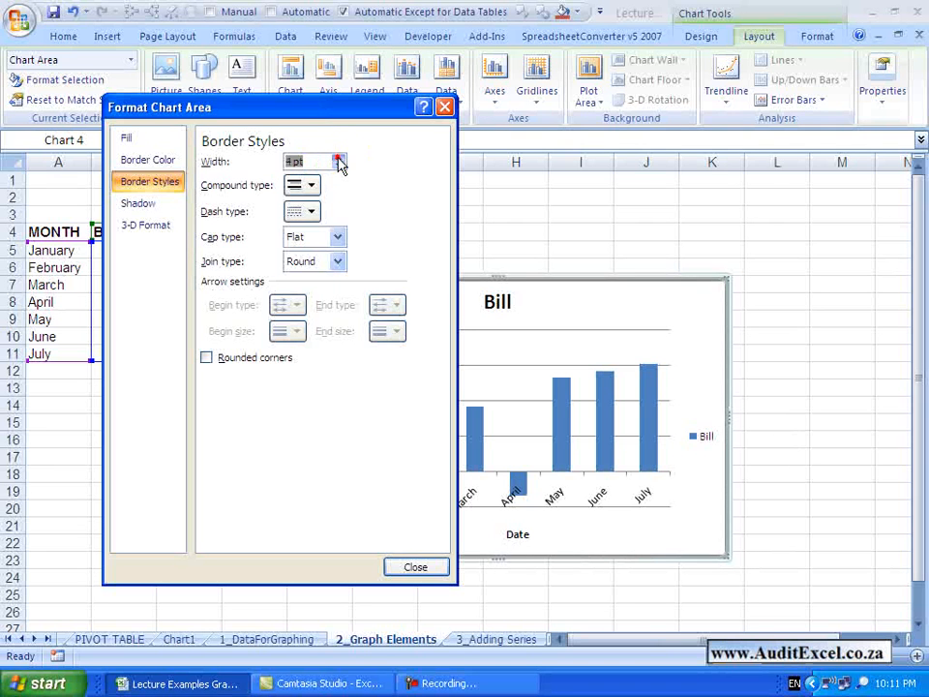
pyautogui.click(312, 186)
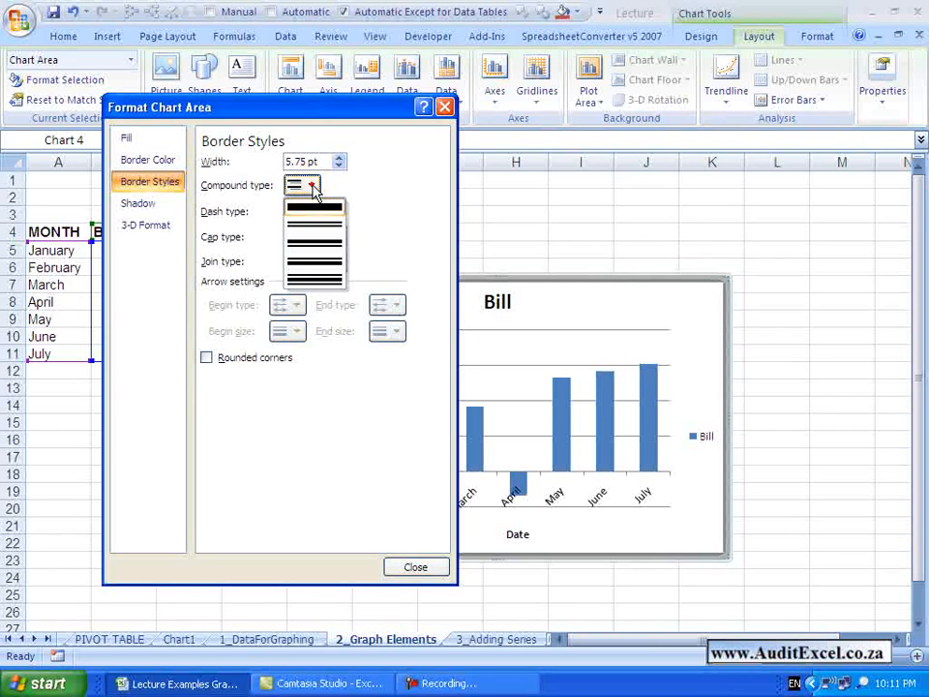
pyautogui.click(318, 186)
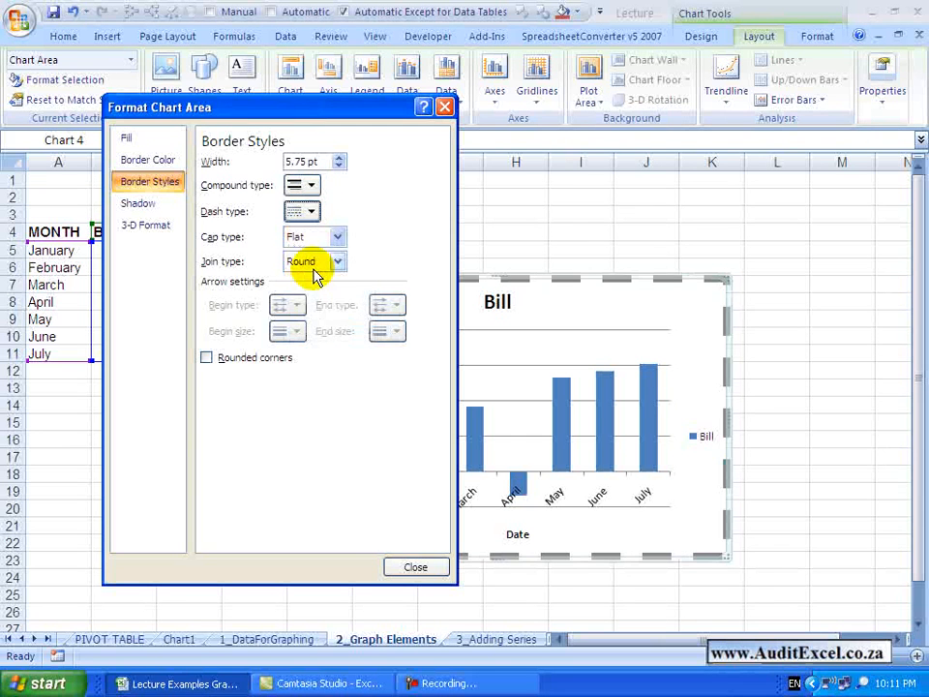
pyautogui.moveTo(364, 260)
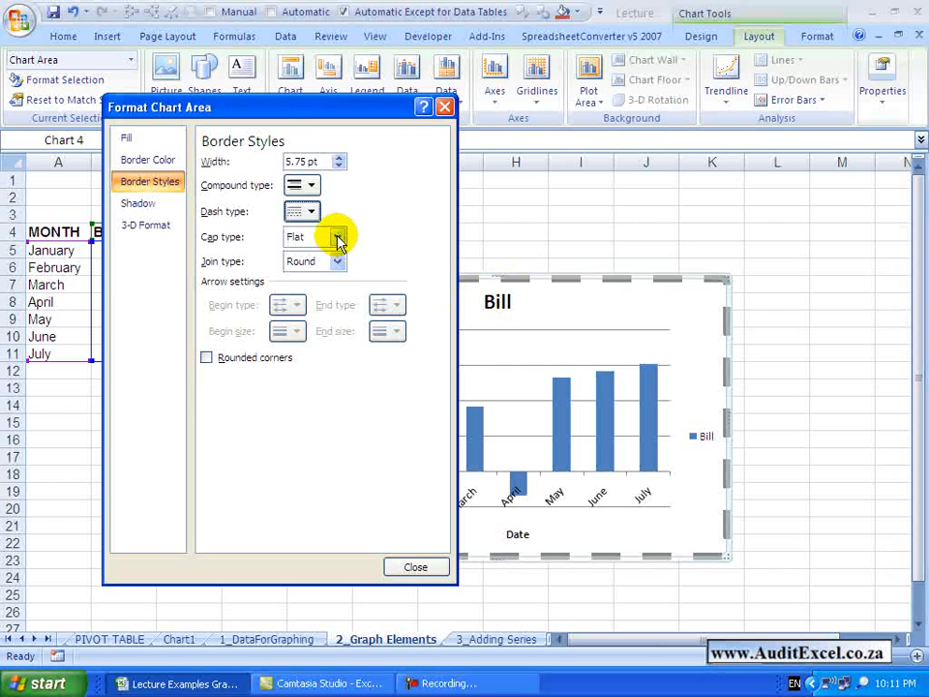
# Step: Set the border's cap type and join type to Round and tick Rounded corners
pyautogui.click(337, 236)
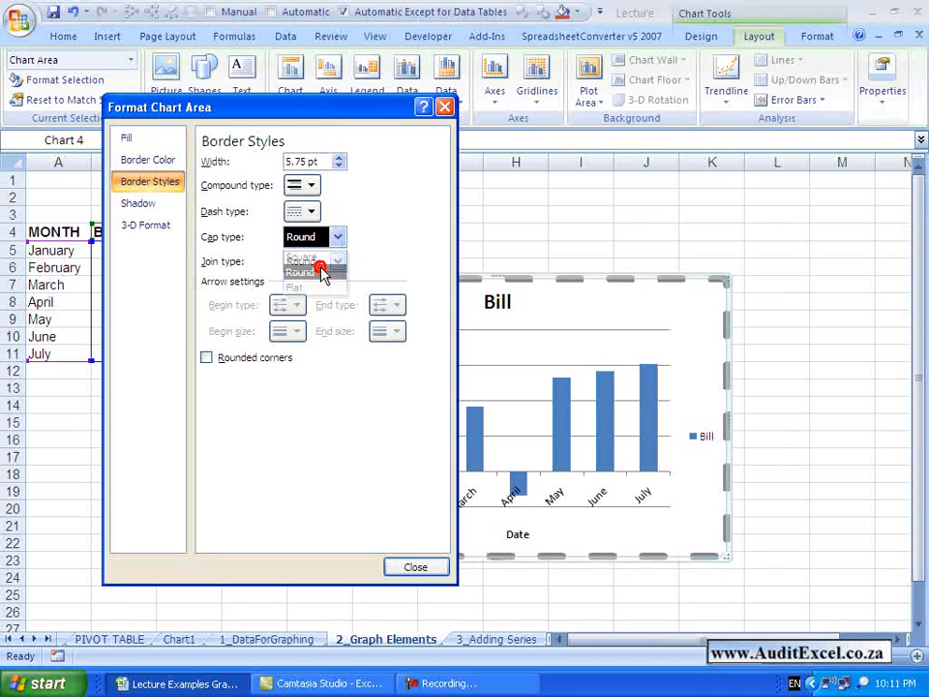
pyautogui.click(300, 271)
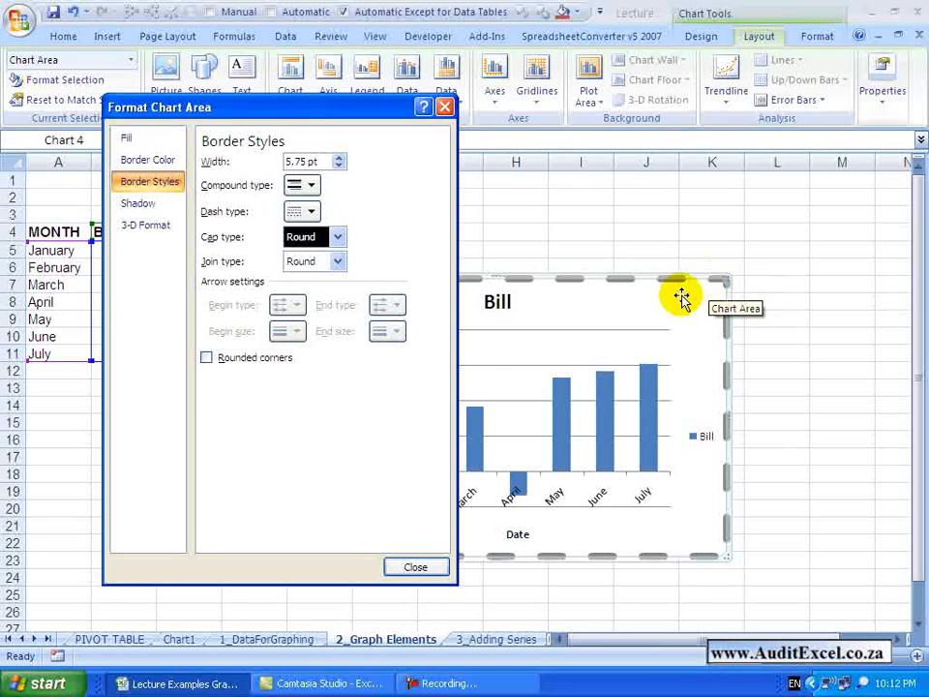
pyautogui.moveTo(403, 271)
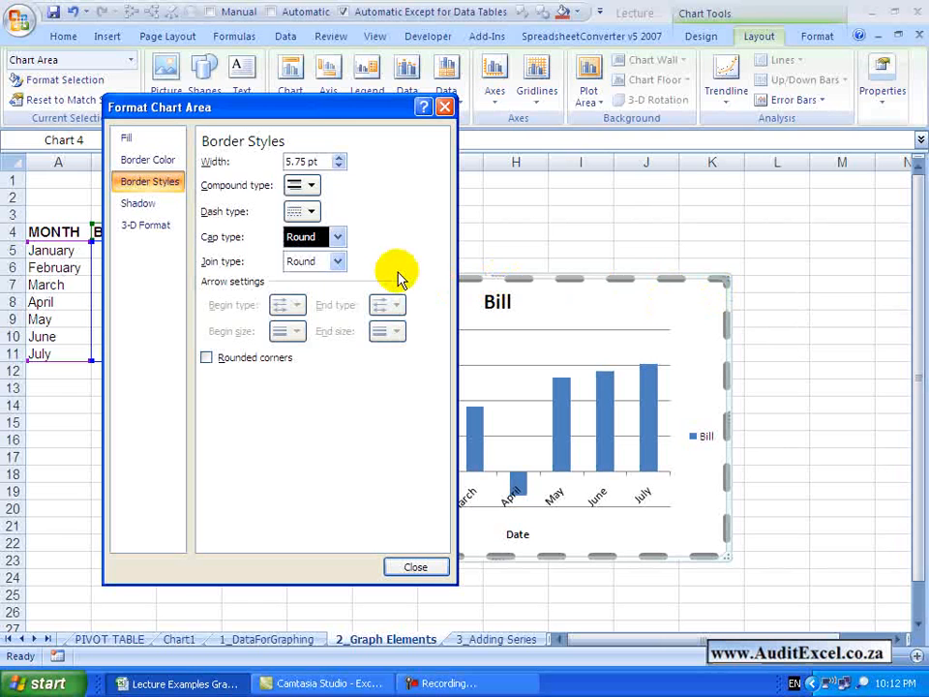
pyautogui.click(337, 261)
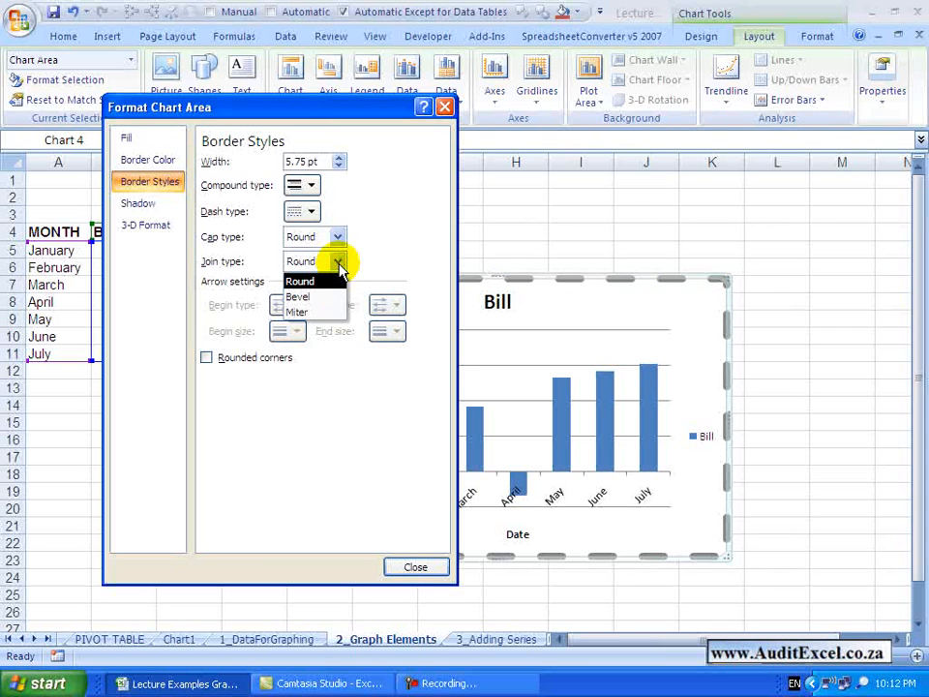
pyautogui.click(298, 281)
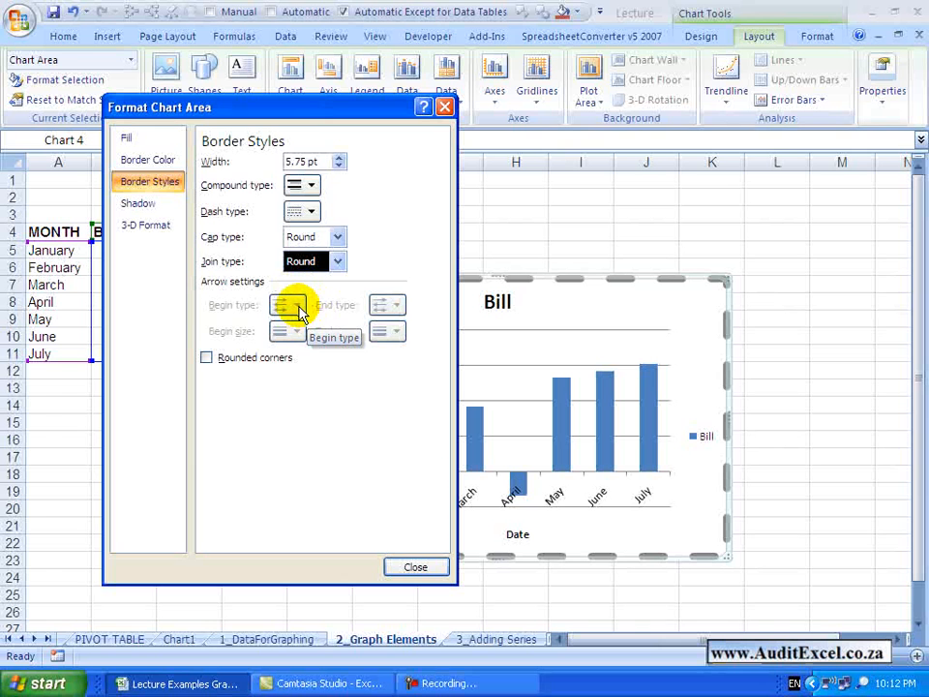
pyautogui.moveTo(205, 364)
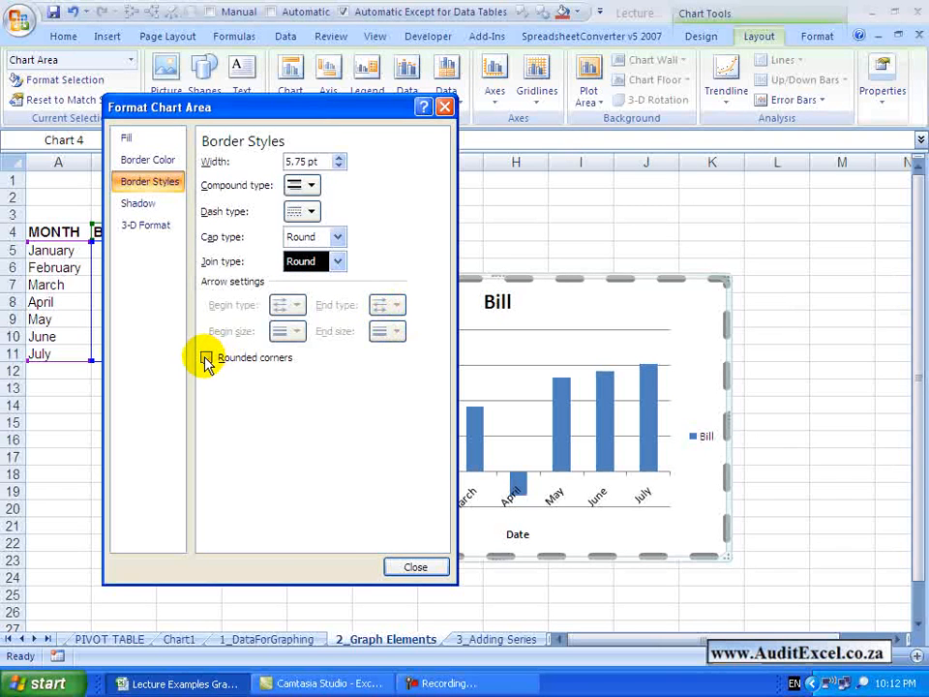
pyautogui.click(209, 356)
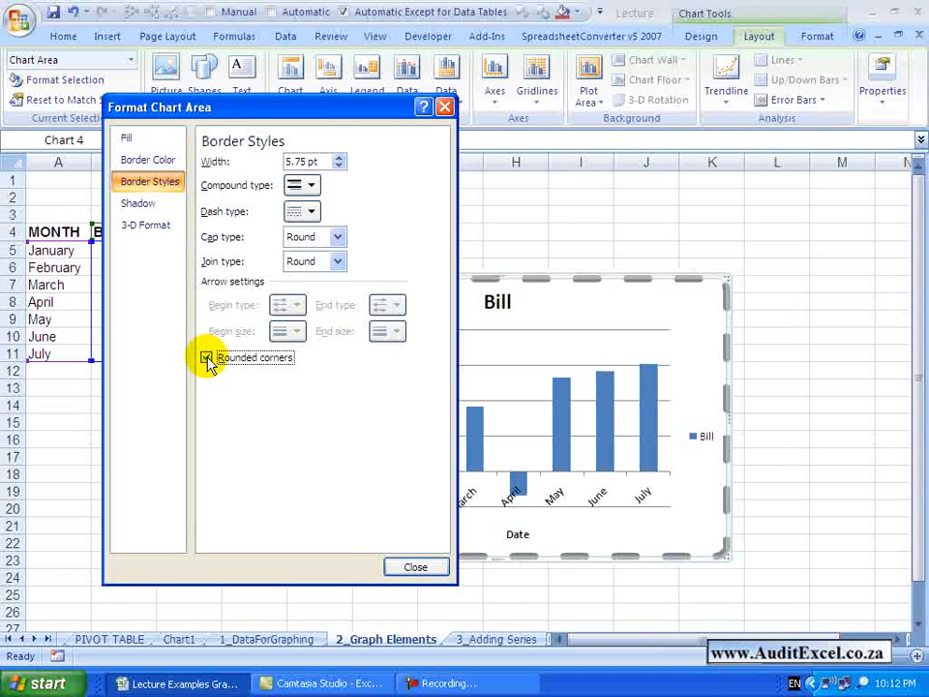
pyautogui.click(205, 356)
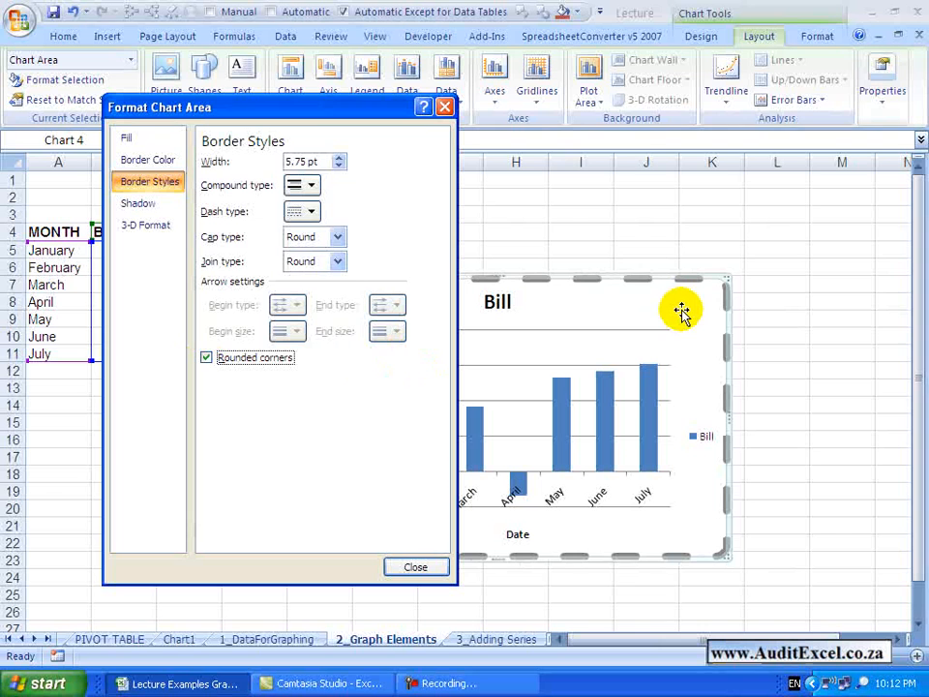
pyautogui.moveTo(211, 261)
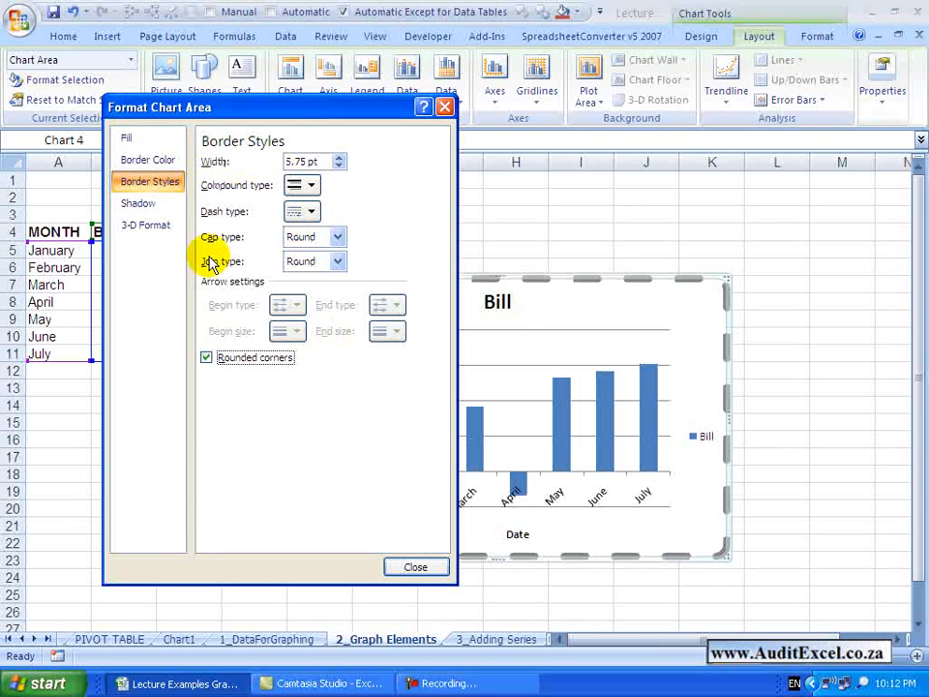
pyautogui.moveTo(236, 260)
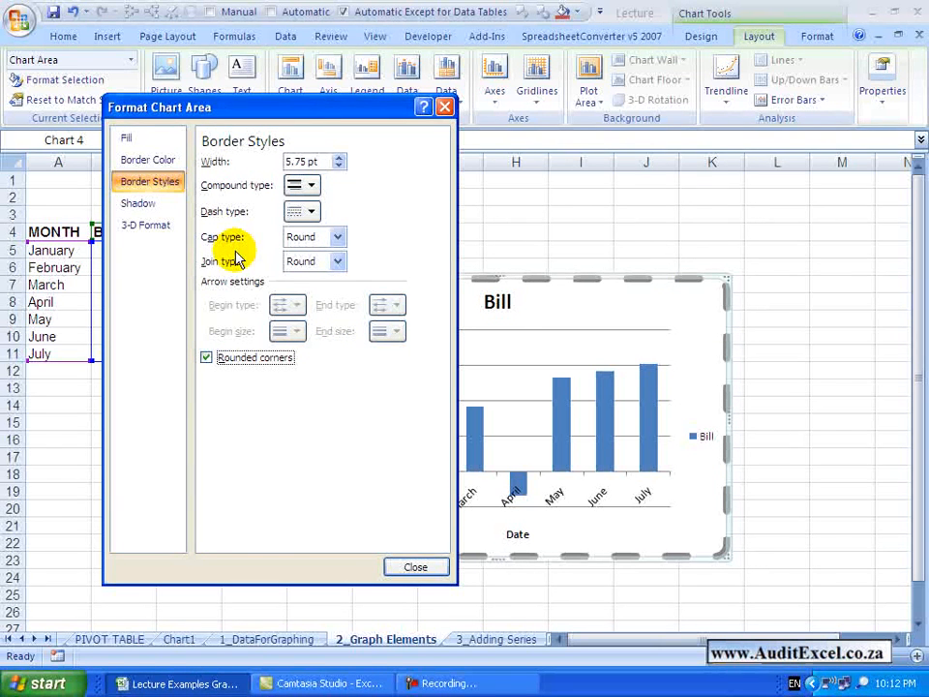
pyautogui.click(139, 204)
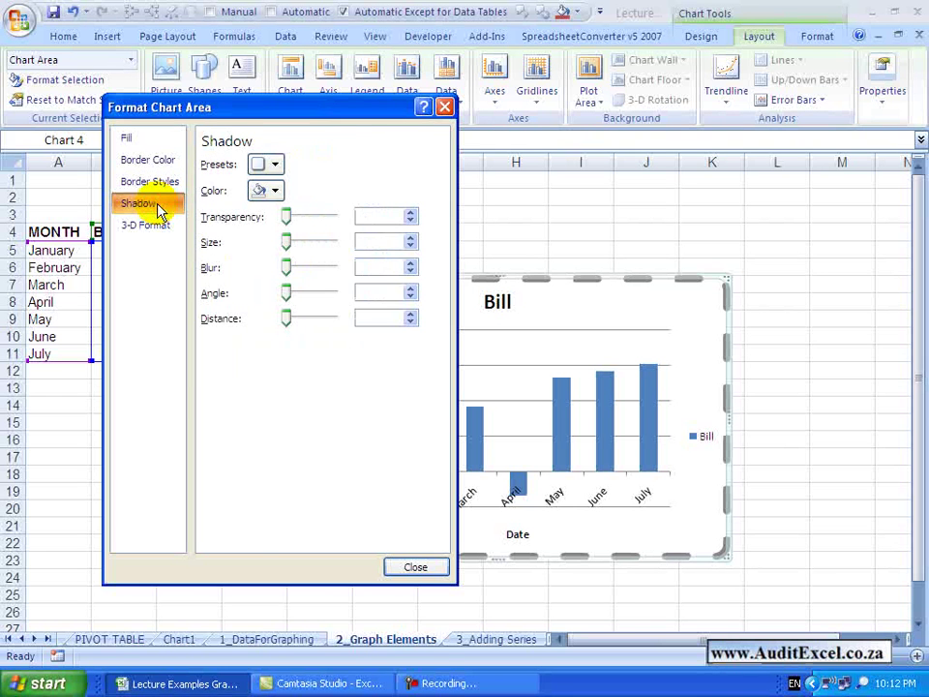
# Step: Choose the first Inner preset from the Shadow presets for the chart area
pyautogui.click(279, 162)
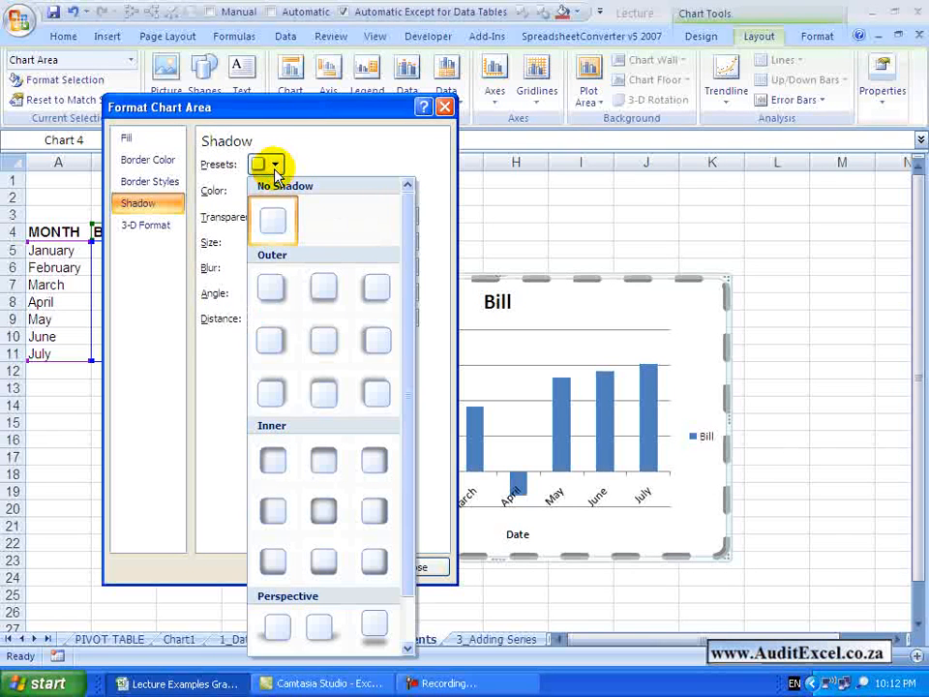
pyautogui.moveTo(275, 461)
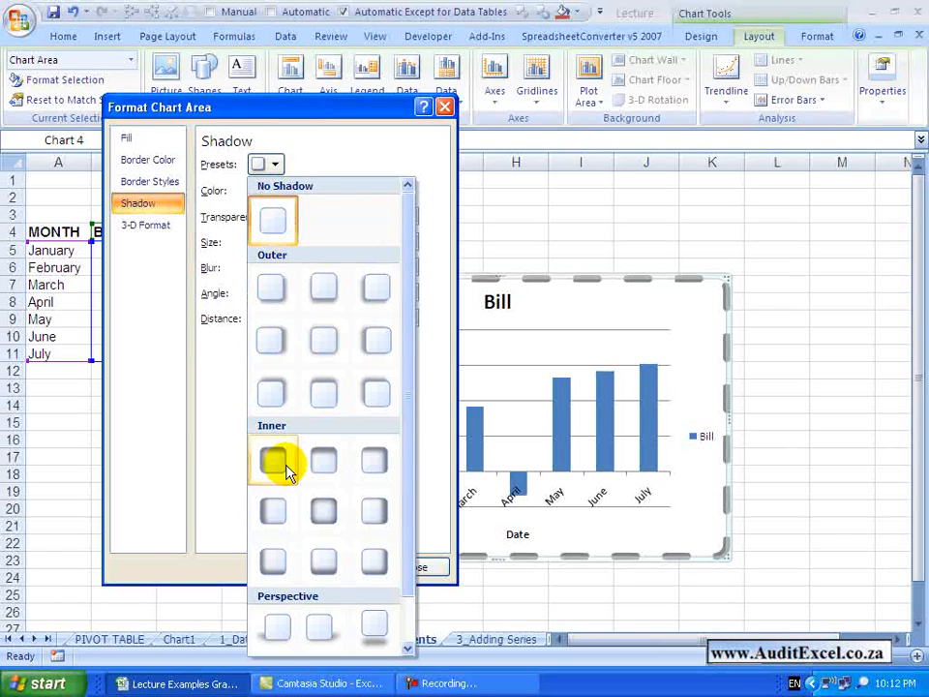
pyautogui.click(271, 461)
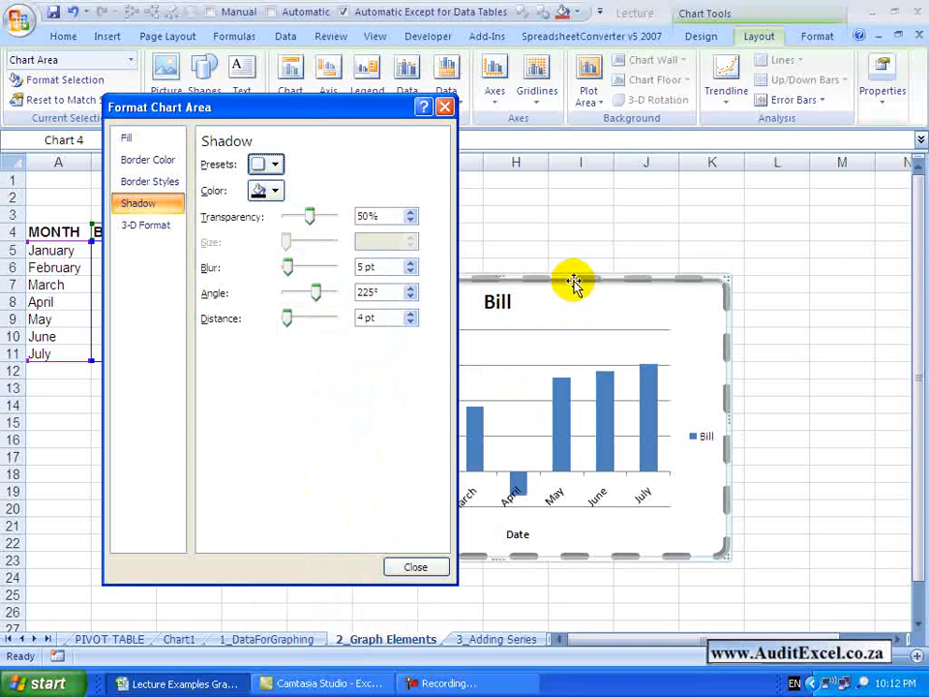
pyautogui.moveTo(278, 191)
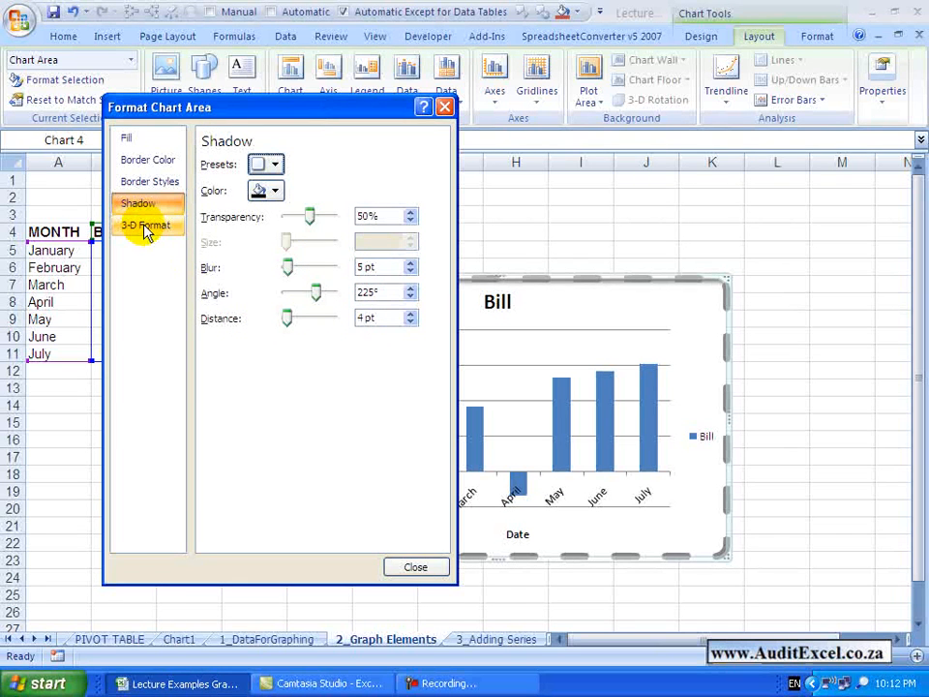
# Step: Show the chart area's 3-D Format settings page
pyautogui.click(147, 224)
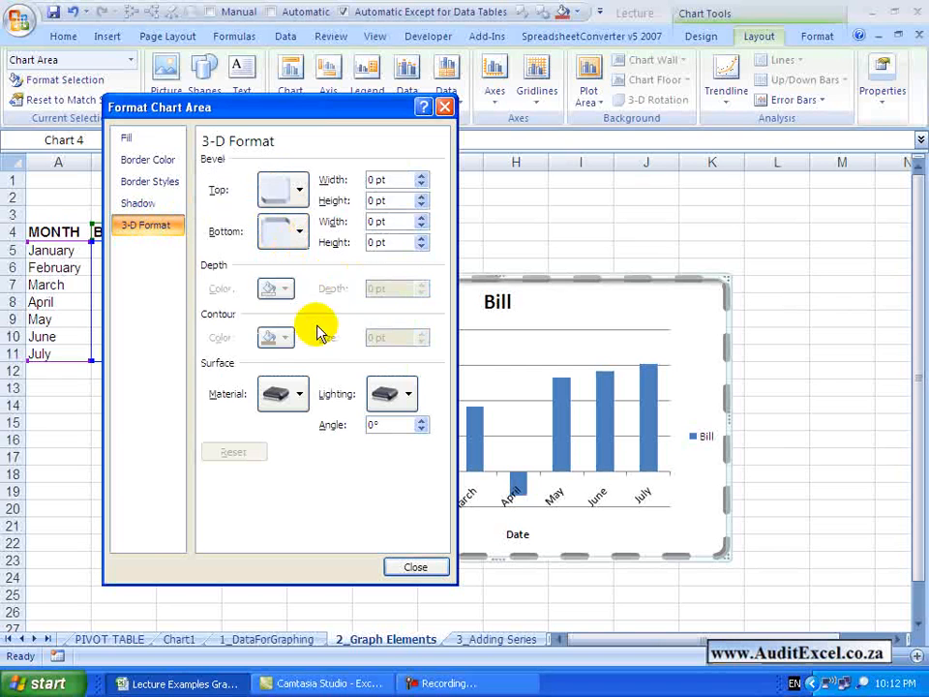
pyautogui.moveTo(300, 286)
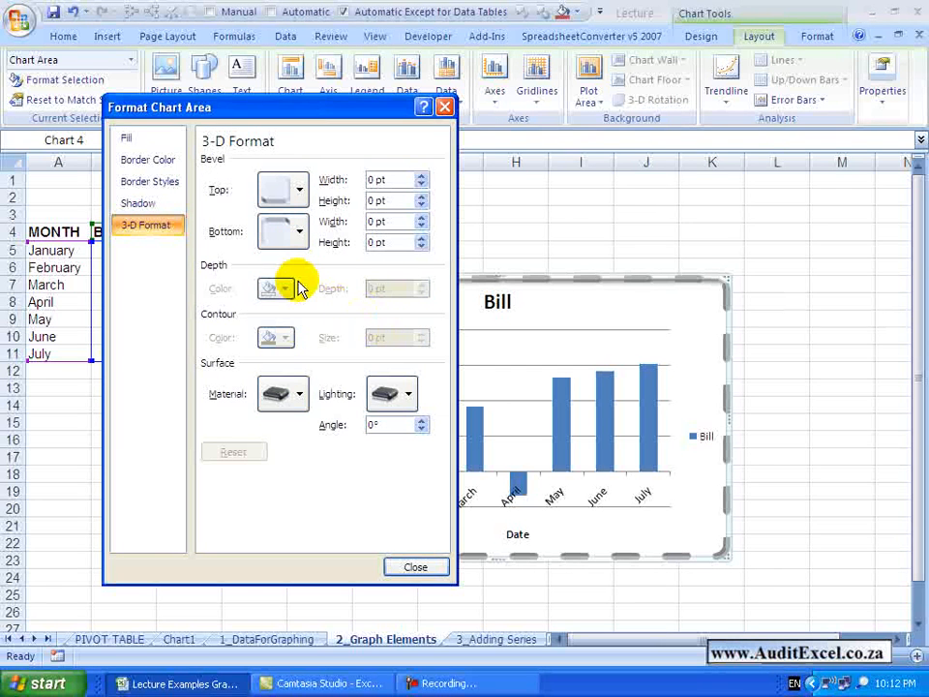